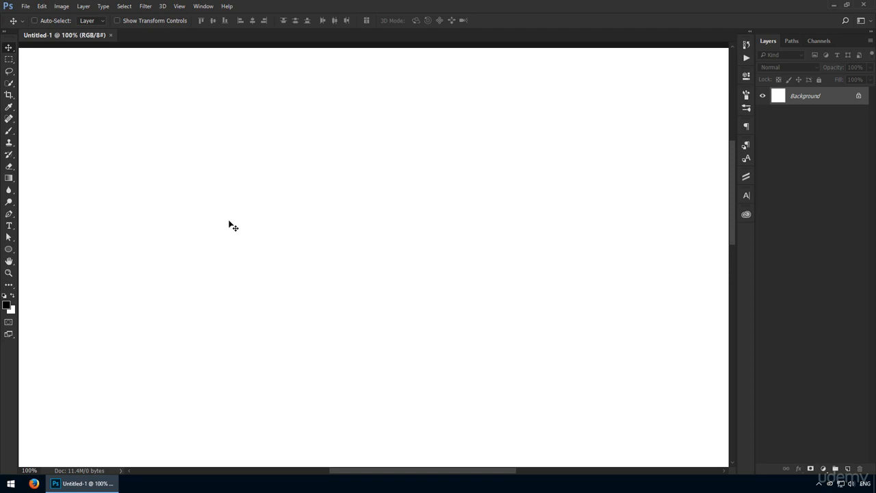
Type 'some text here' as point text, commit it, and start 'point text' to its right
key(t)
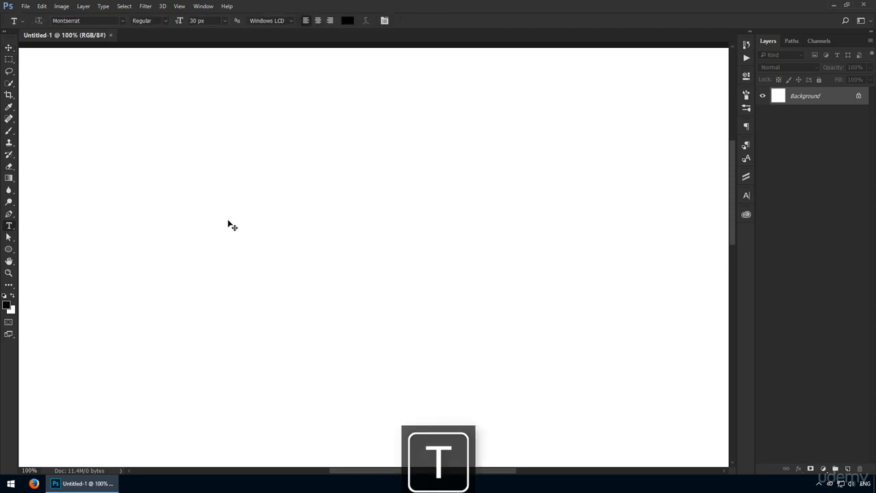
mouse_move(191, 156)
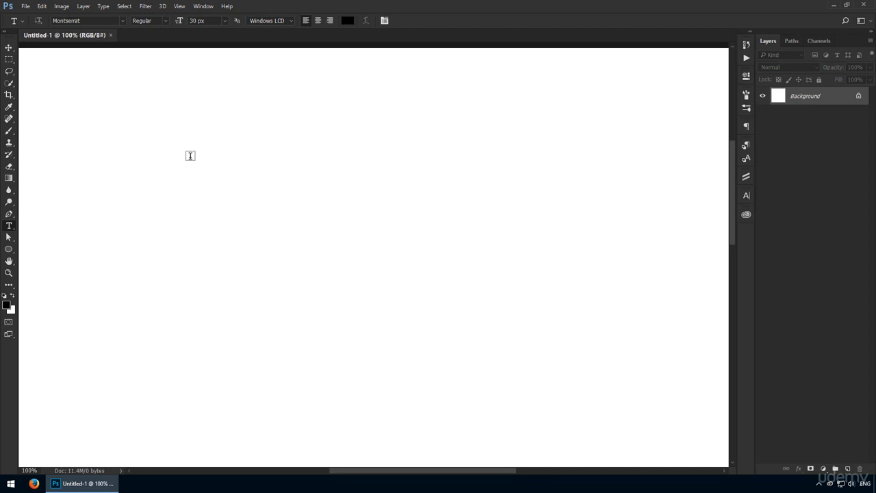
mouse_move(183, 145)
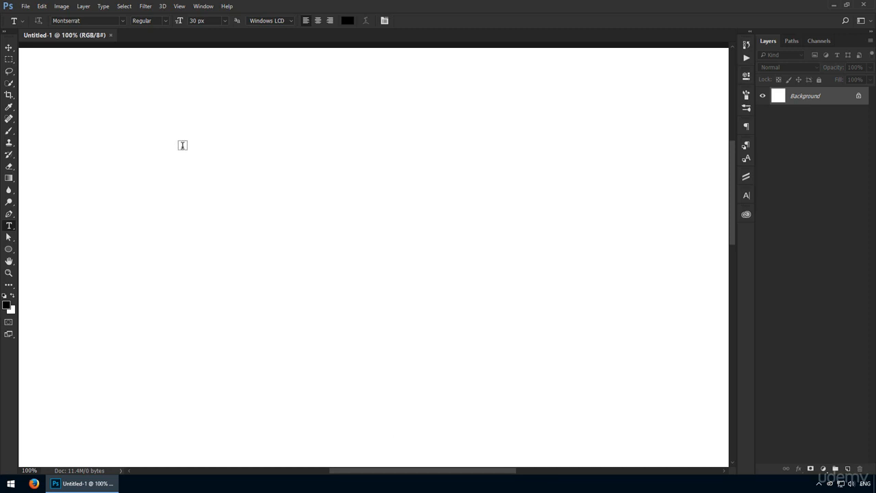
text(some text)
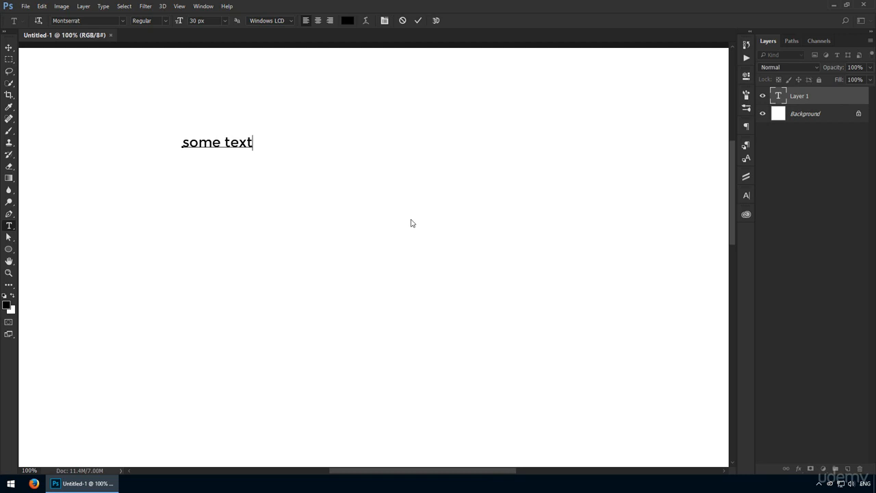
text(here)
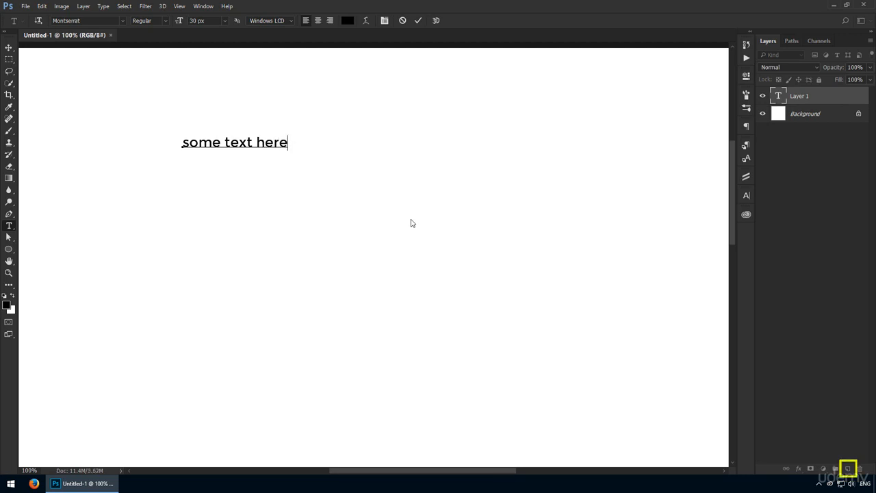
click(418, 20)
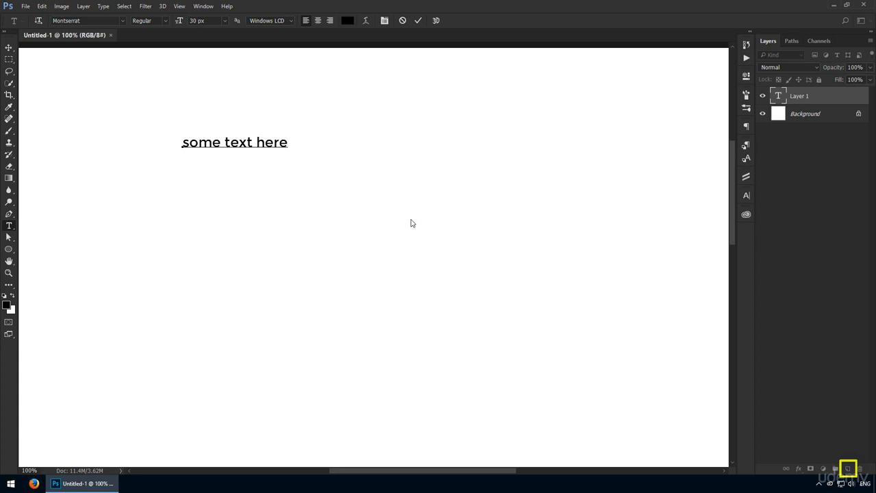
click(417, 20)
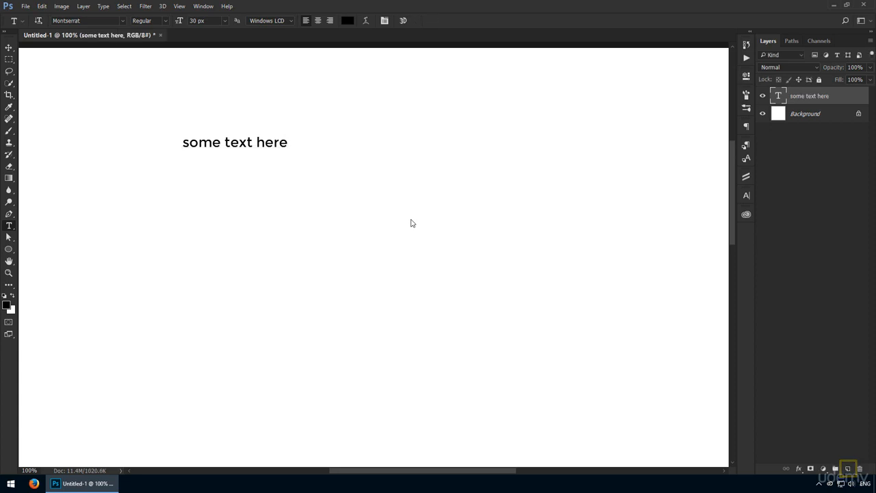
click(401, 123)
text(point text)
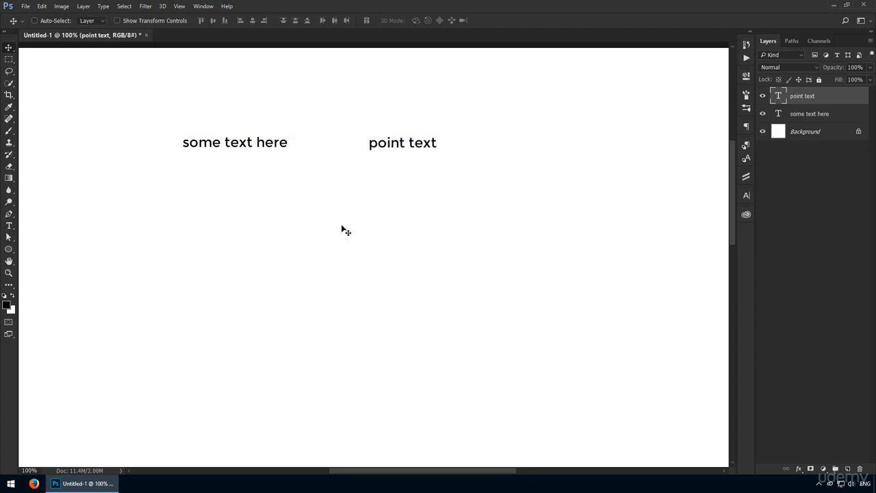
Draw a paragraph box below the headings and resize it until Lorem ipsum wraps five lines
drag(75, 192, 107, 215)
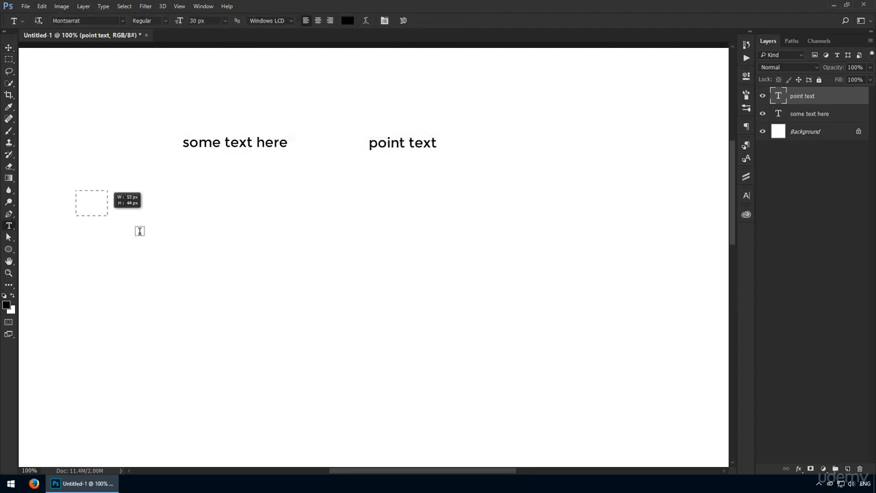
drag(75, 190, 376, 283)
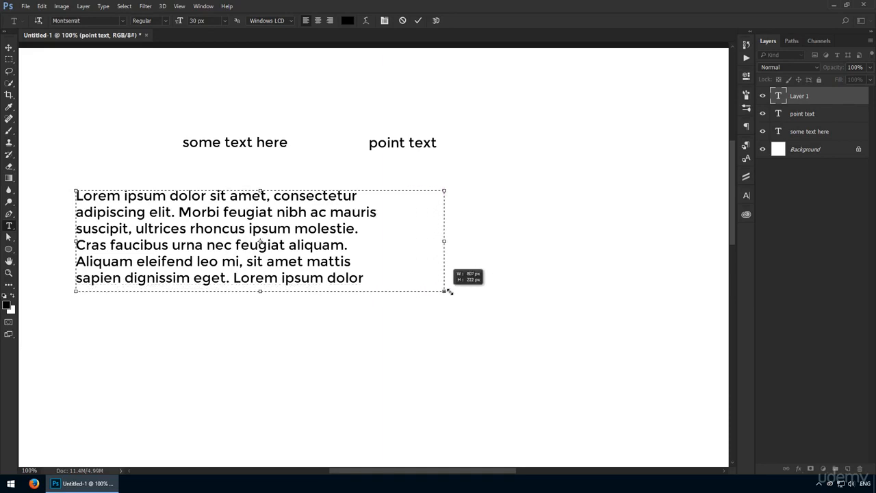
drag(444, 290, 507, 319)
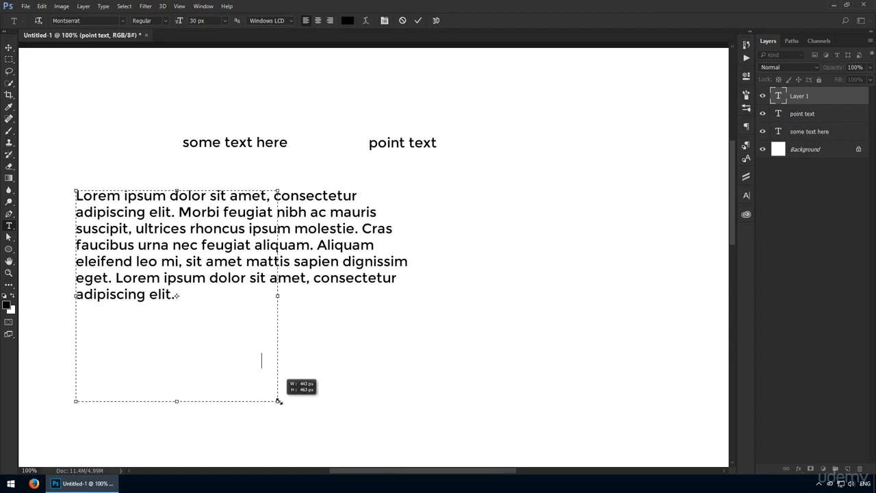
drag(277, 401, 540, 284)
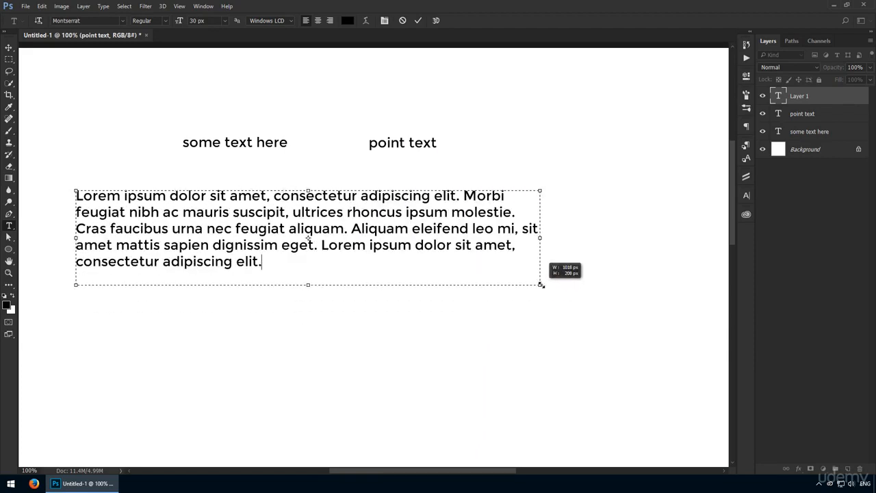
drag(307, 285, 316, 348)
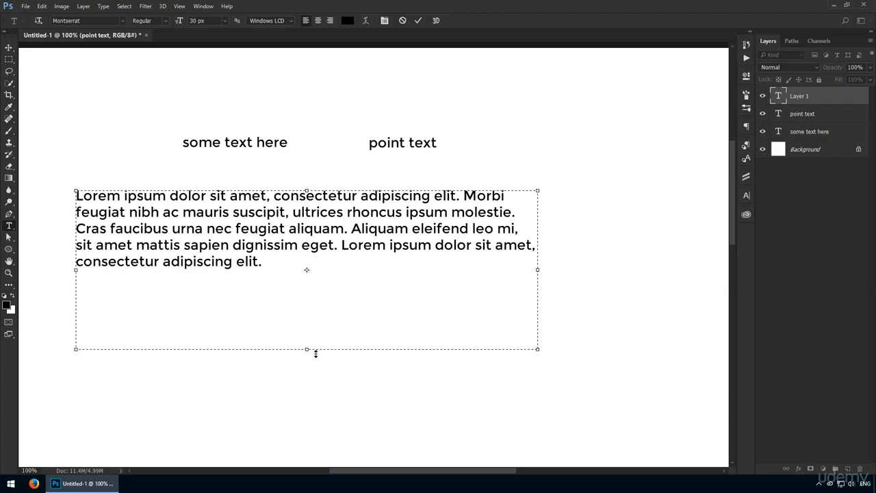
drag(538, 270, 510, 249)
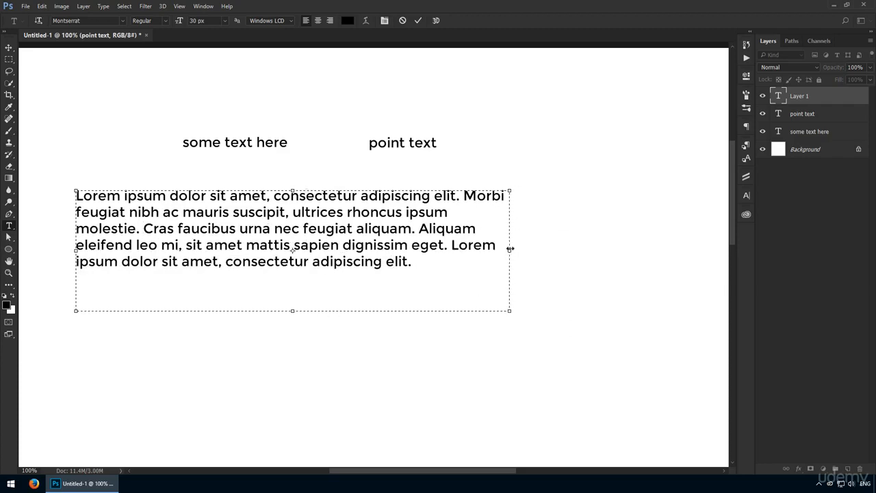
drag(510, 248, 488, 251)
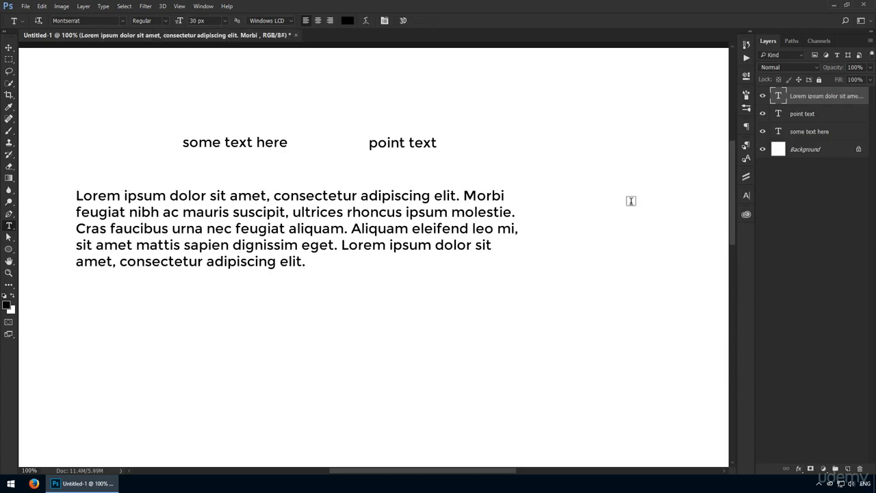
Convert 'point text' to paragraph text, enlarge its box, and add 'dsa dsadsa dsadsa'
right_click(802, 114)
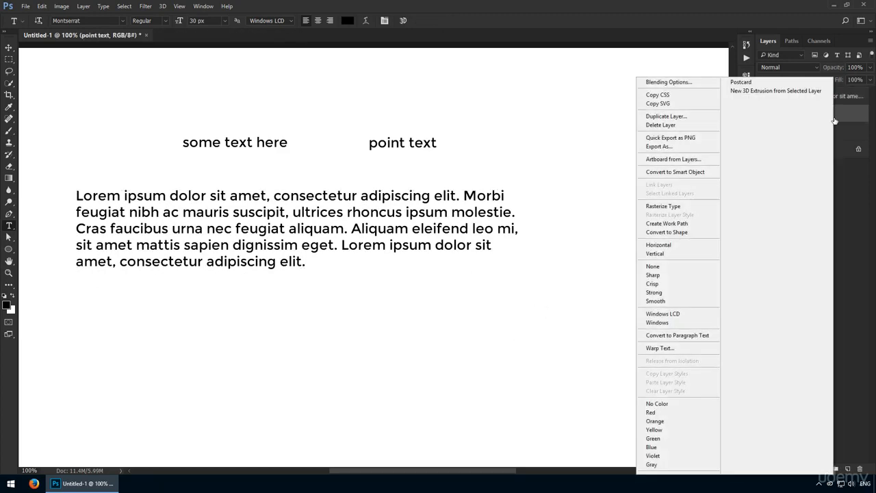
mouse_move(678, 335)
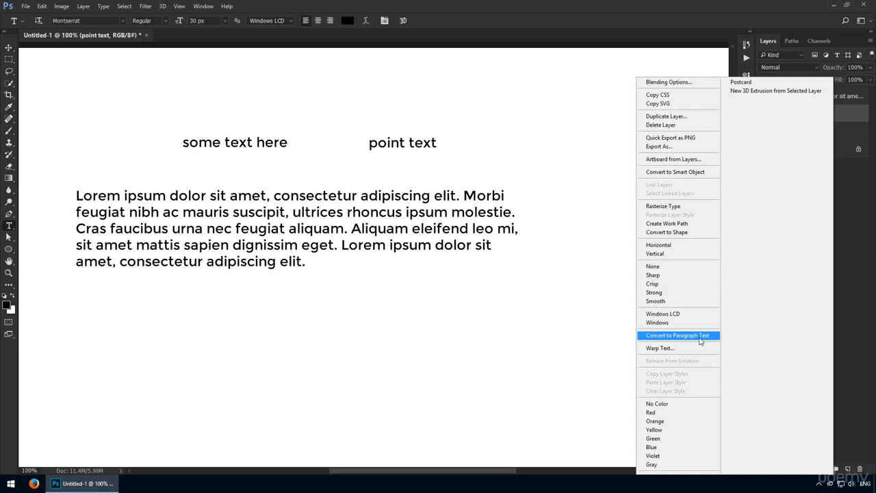
click(678, 335)
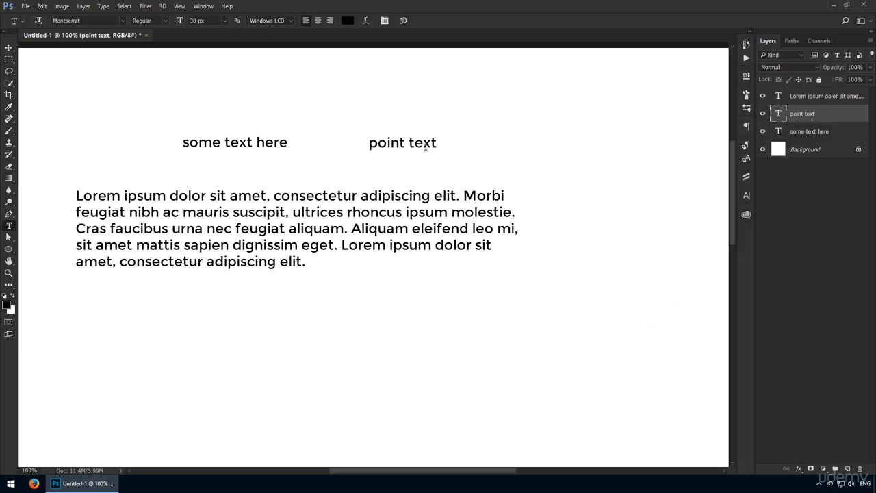
click(402, 142)
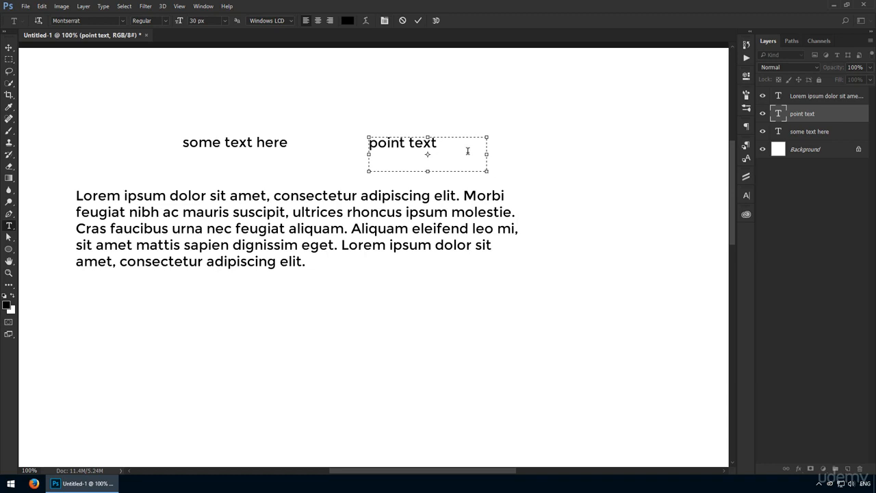
drag(486, 170, 444, 154)
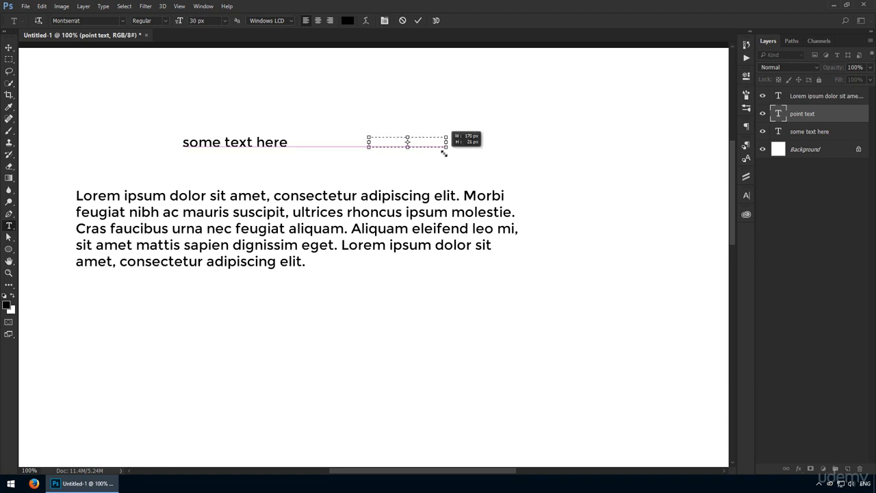
text(point text)
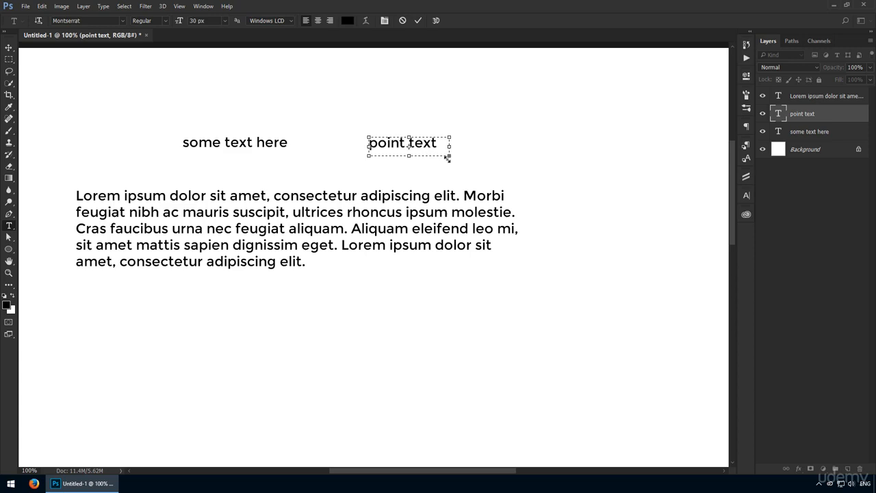
drag(449, 158, 479, 175)
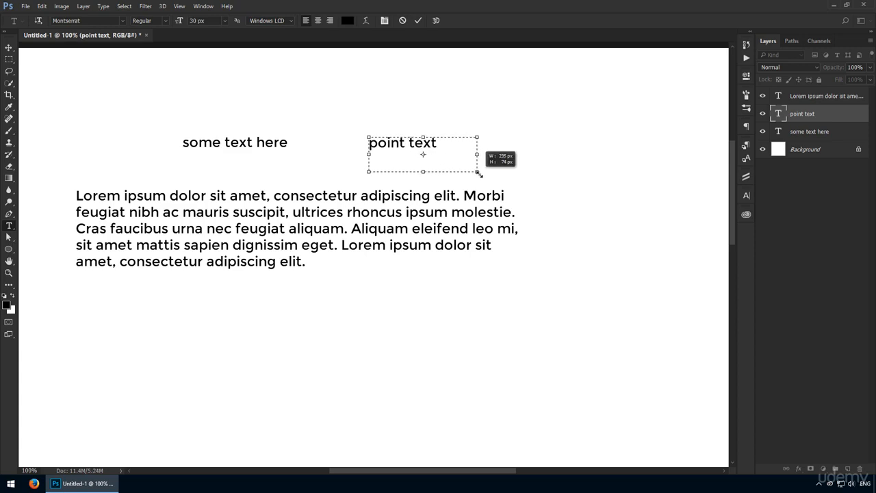
text(dsa dsadsa dsadsa)
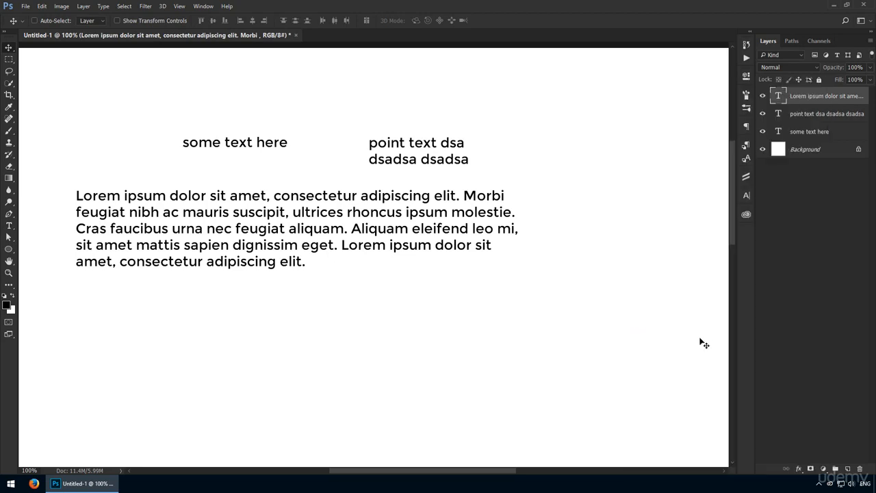
Try converting the new paragraph layer to point text, cancel the warning, and remove the Lorem ipsum layers
click(260, 227)
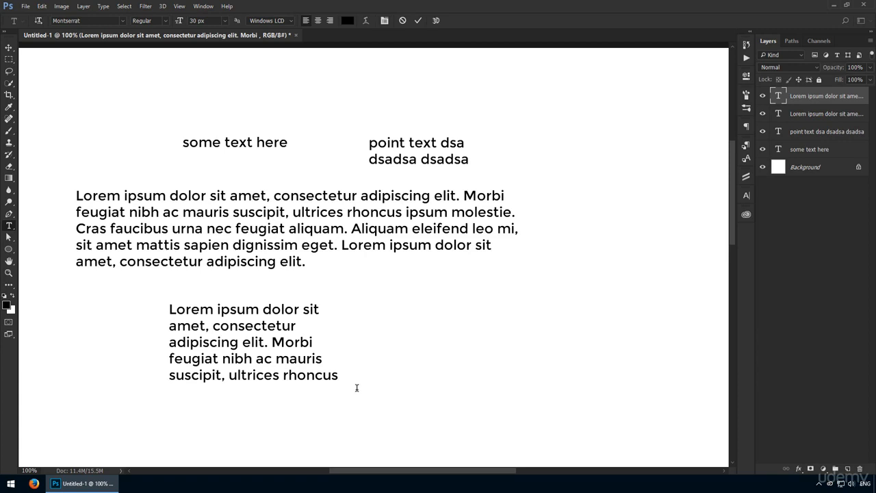
right_click(825, 95)
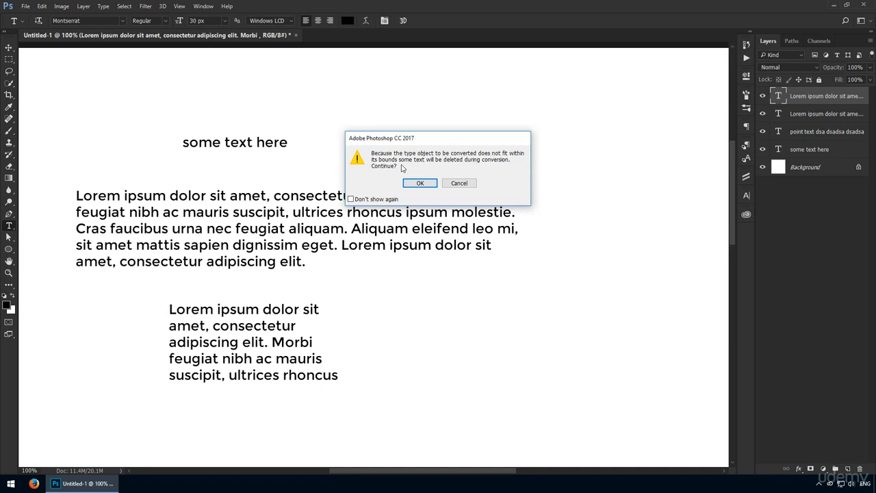
mouse_move(459, 183)
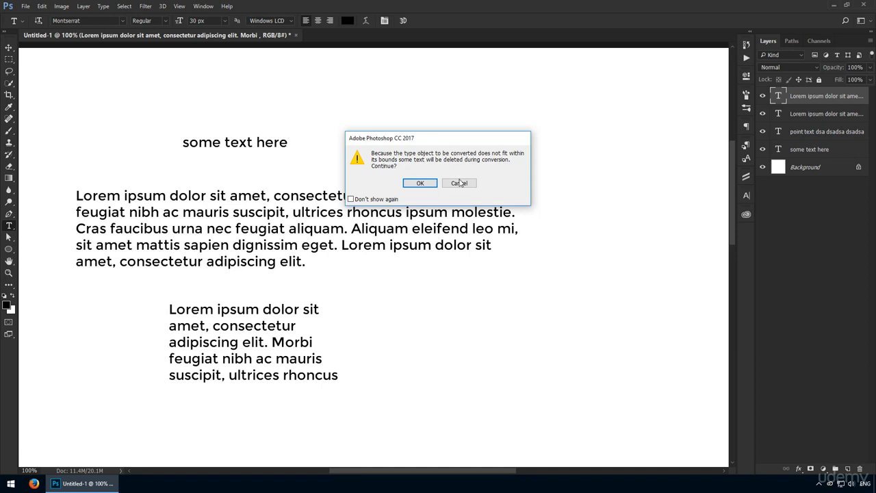
click(419, 183)
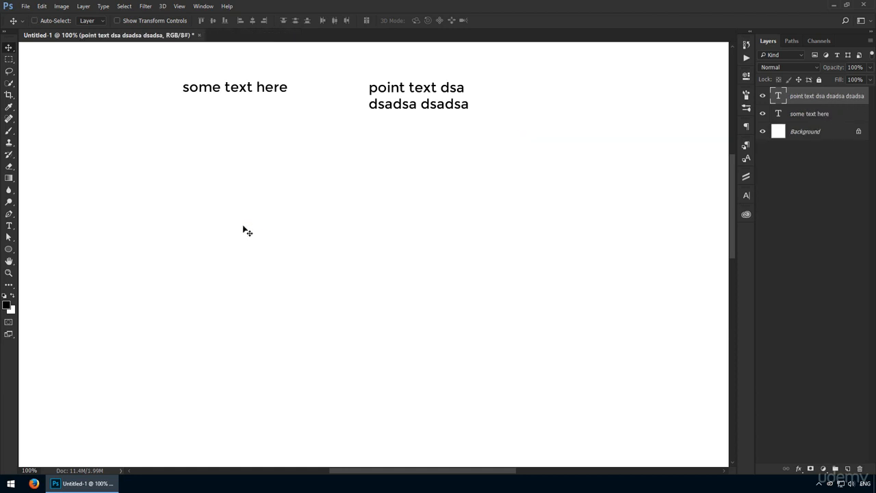
Add and commit a practice point text 'dsadsa' below the headings
click(203, 202)
text(some text)
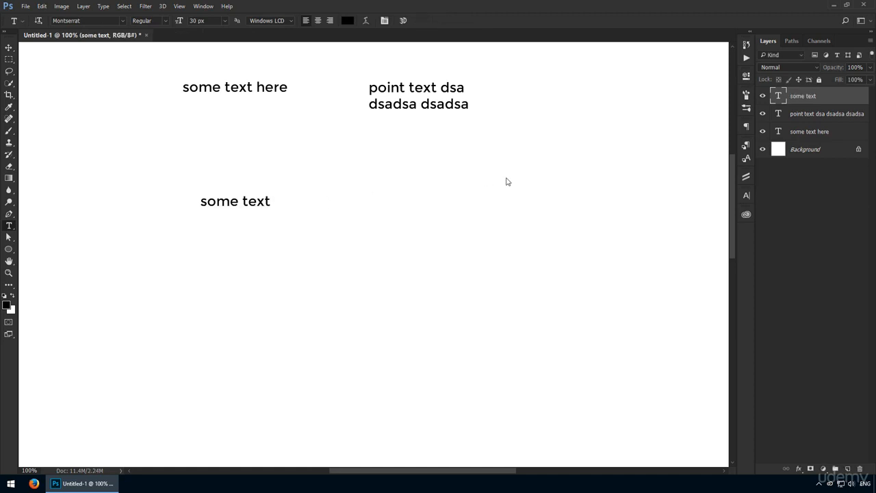
mouse_move(363, 257)
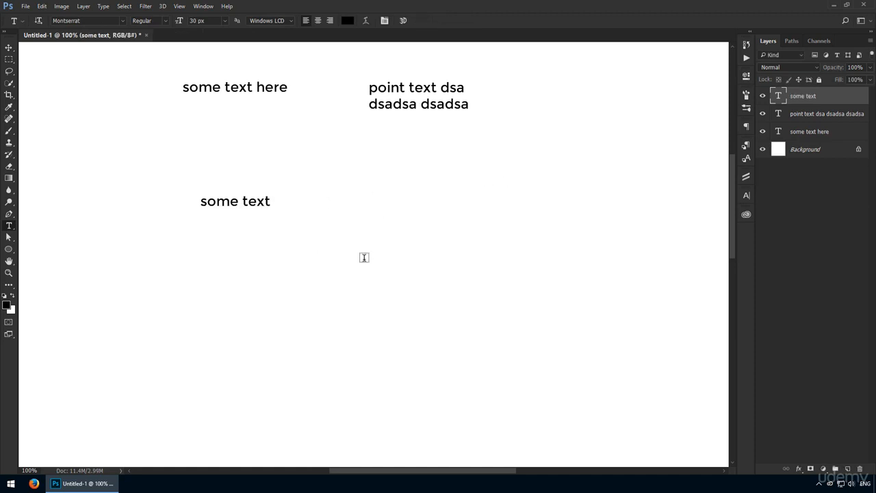
mouse_move(376, 208)
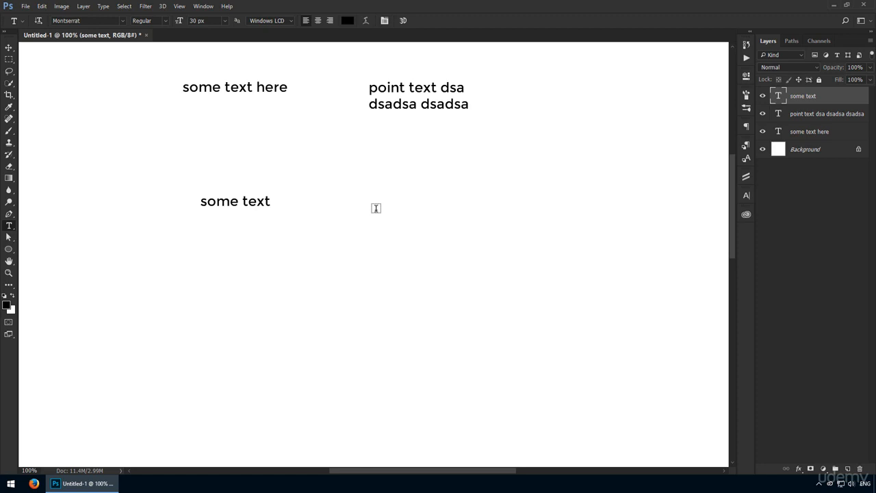
click(297, 286)
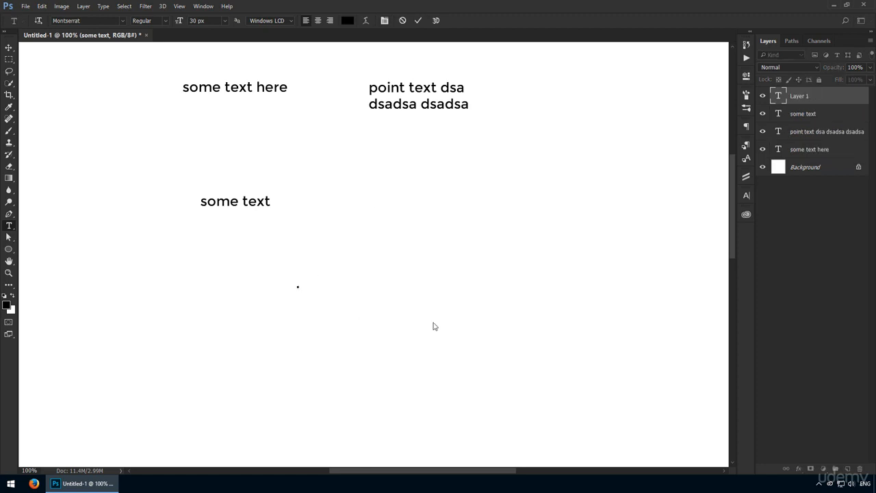
text(dsadsa)
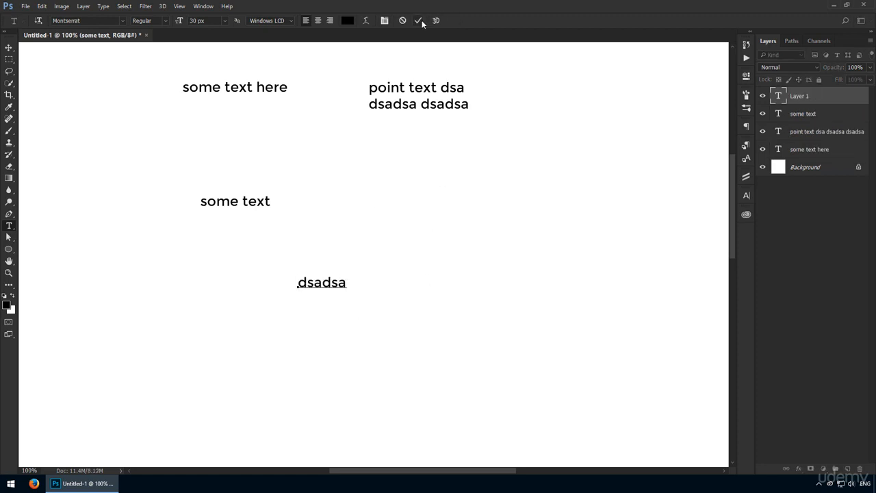
click(419, 20)
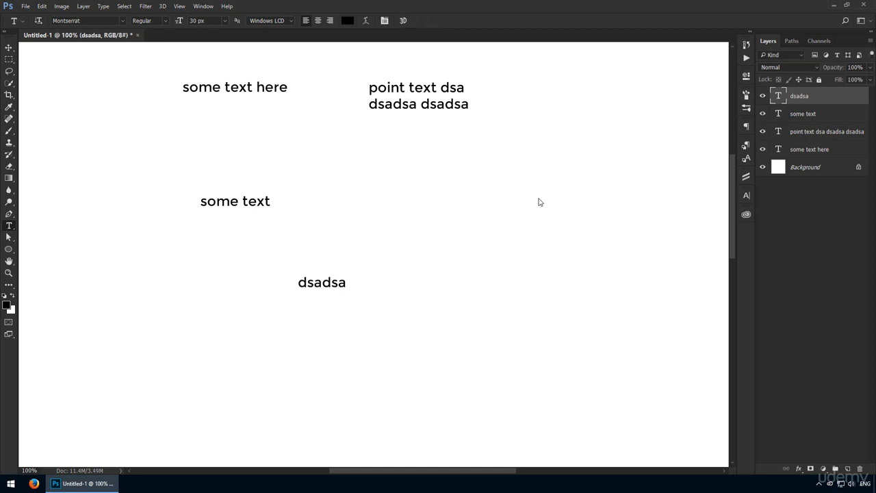
mouse_move(530, 198)
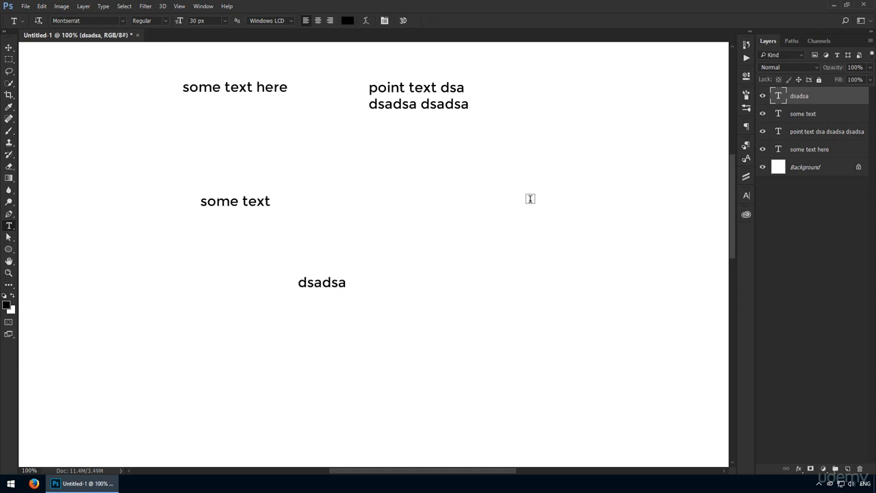
Type a three-line practice text ending in 'other text' and commit it
text(some text)
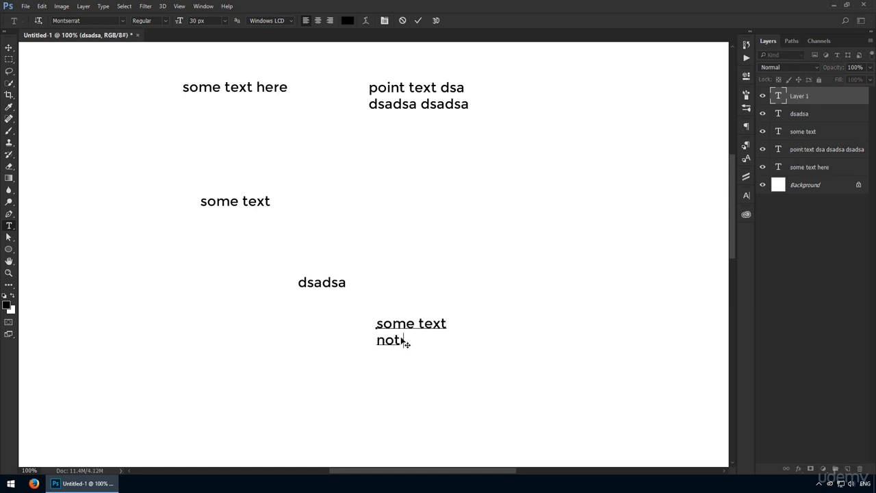
text(hius)
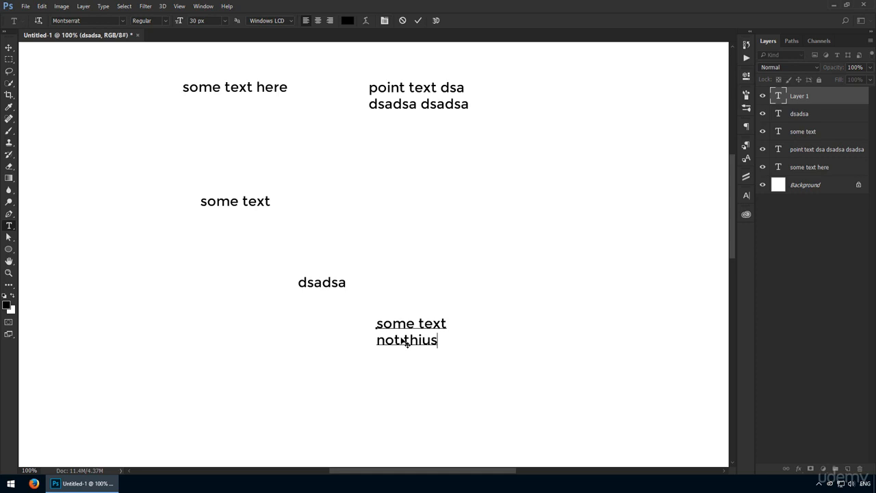
text(enter)
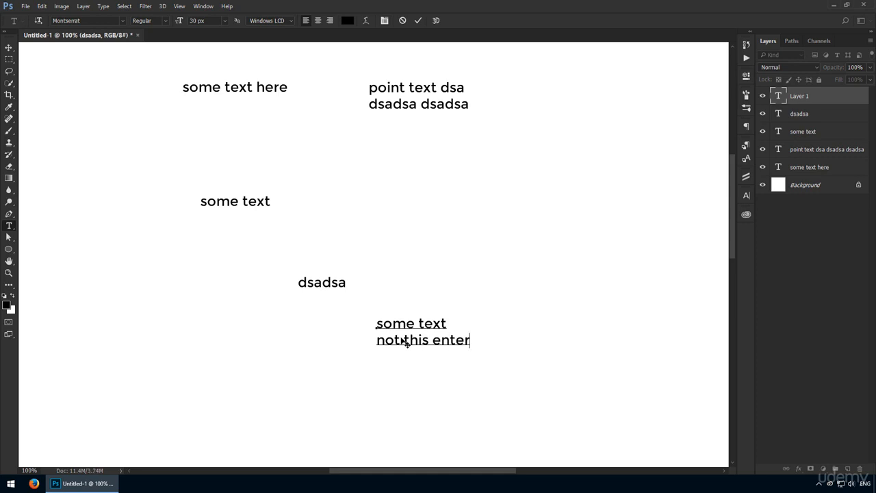
text(other text)
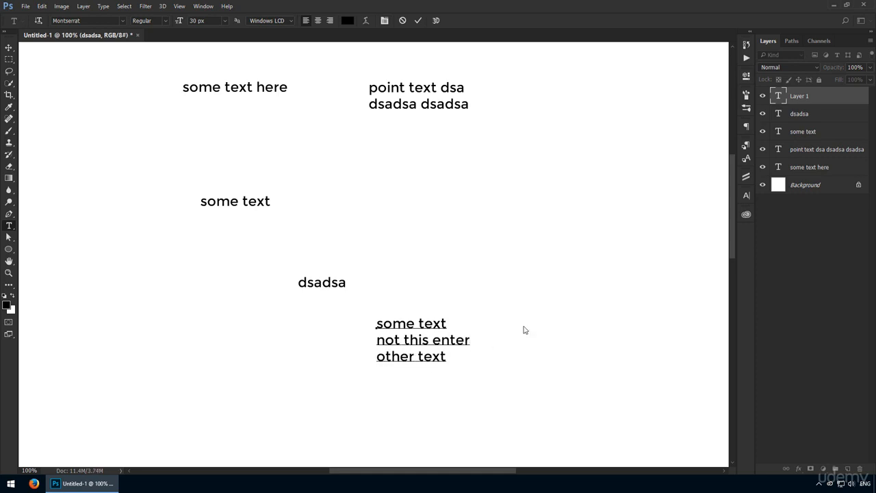
click(418, 20)
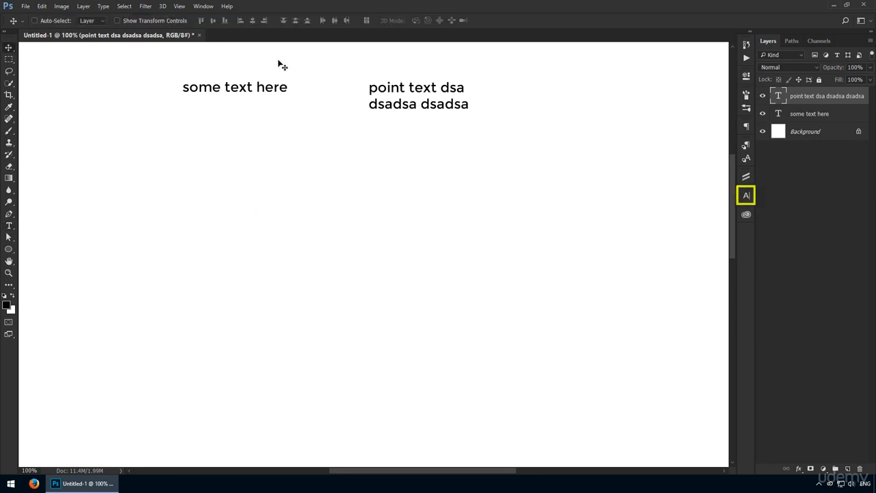
Show the Character panel from the right-hand dock and browse the Window menu's panel list
click(9, 226)
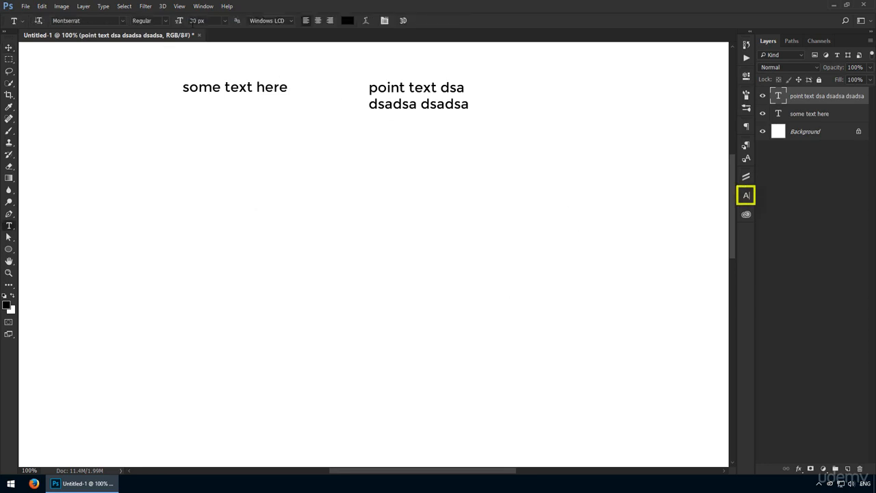
mouse_move(358, 140)
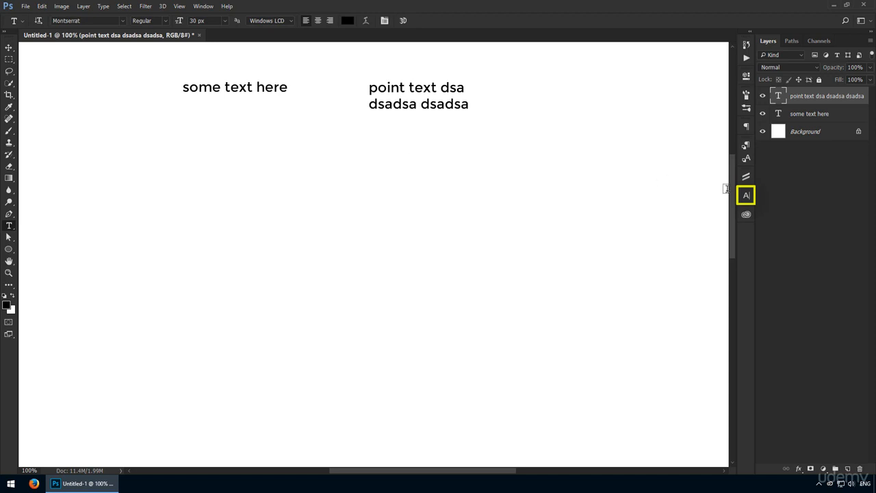
click(746, 195)
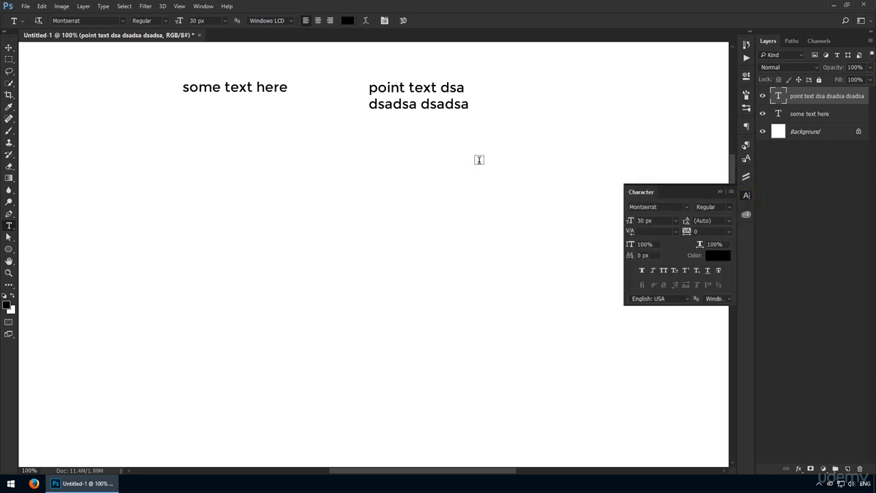
mouse_move(489, 153)
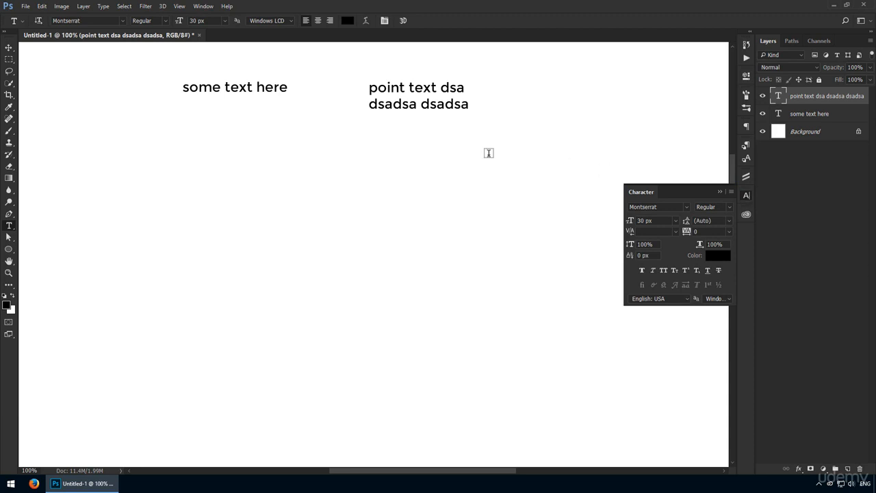
click(9, 48)
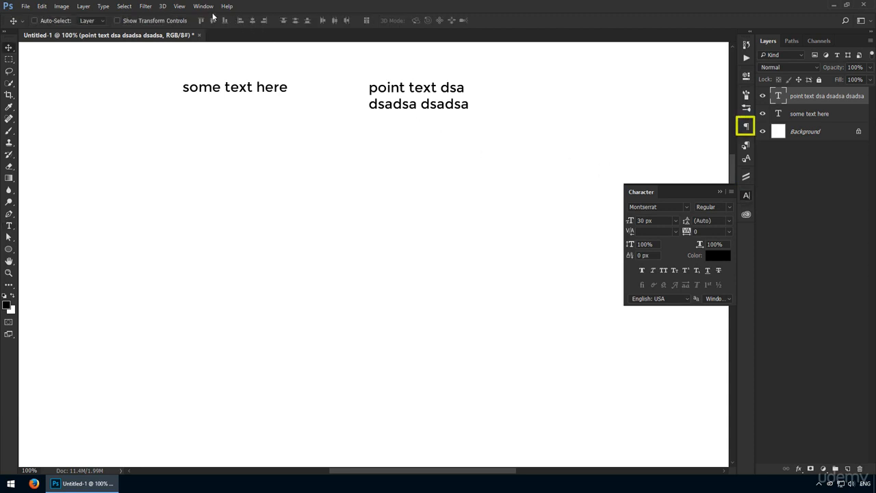
click(204, 6)
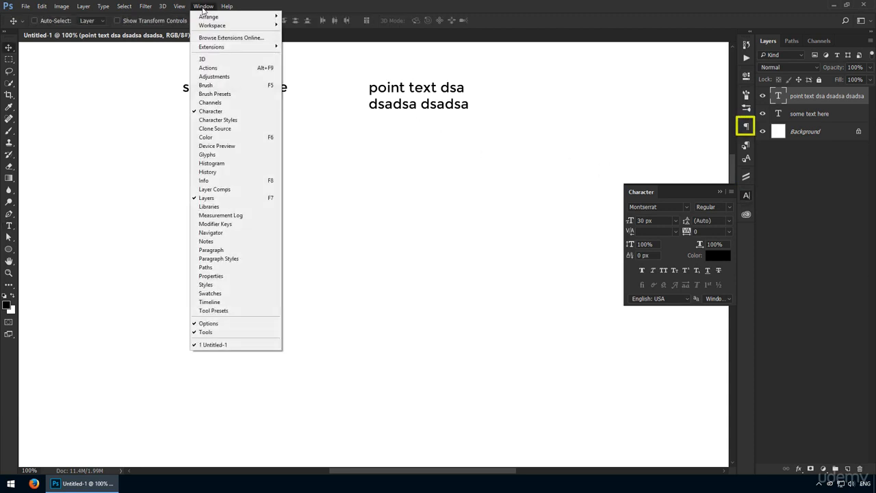
mouse_move(218, 120)
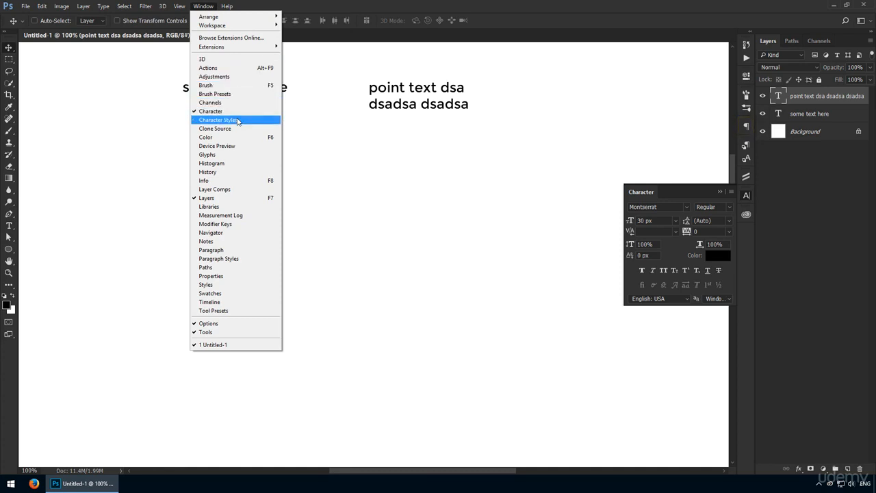
mouse_move(210, 111)
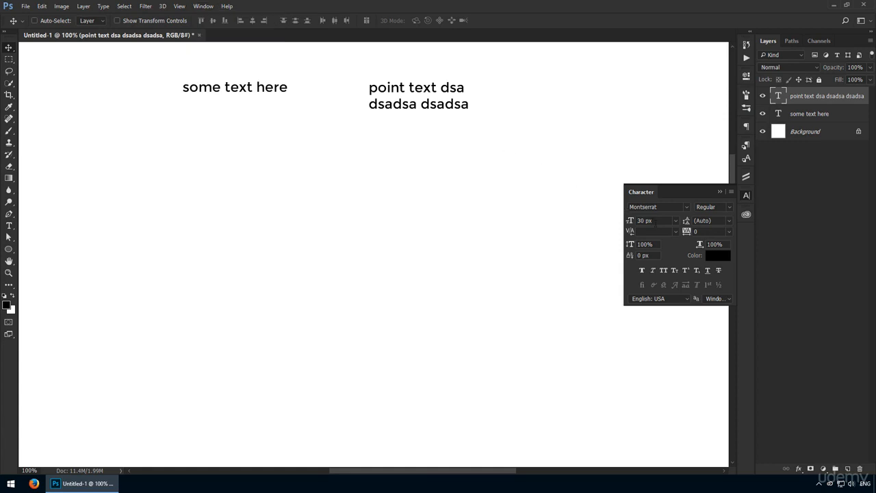
Browse the font list without changing it, then Reset Character to get 12 px Myriad Pro
triple_click(654, 207)
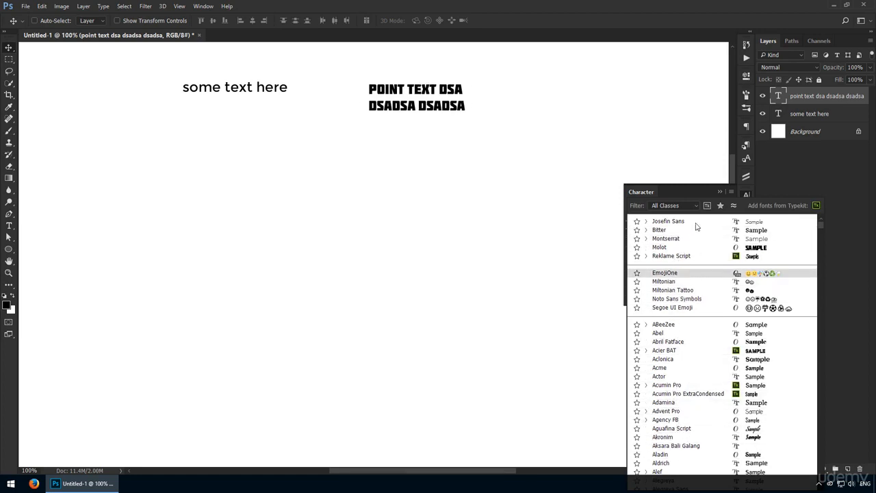
click(665, 238)
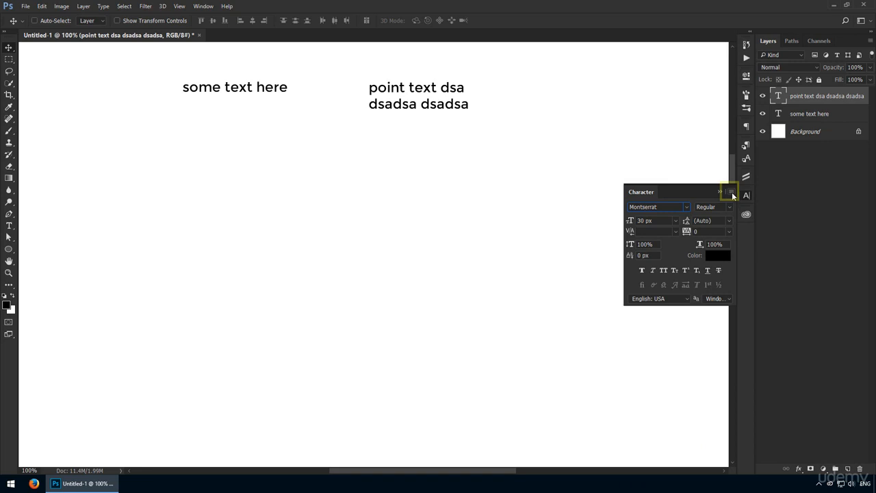
click(730, 191)
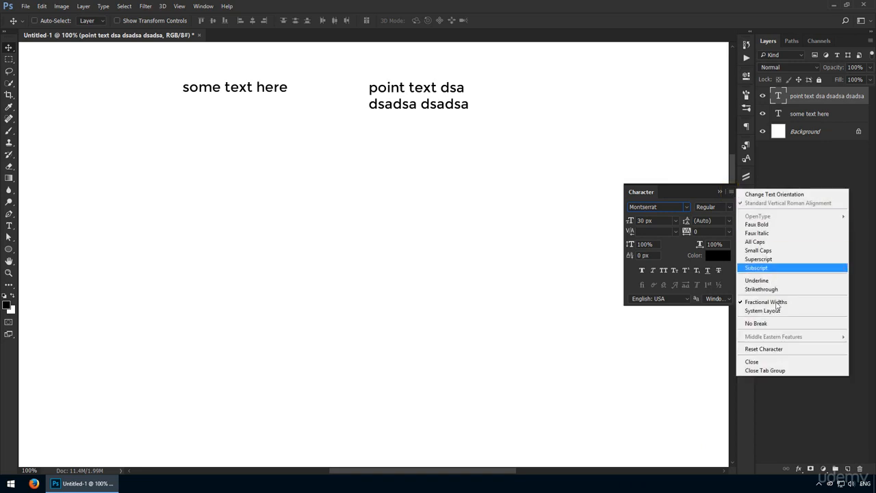
click(764, 348)
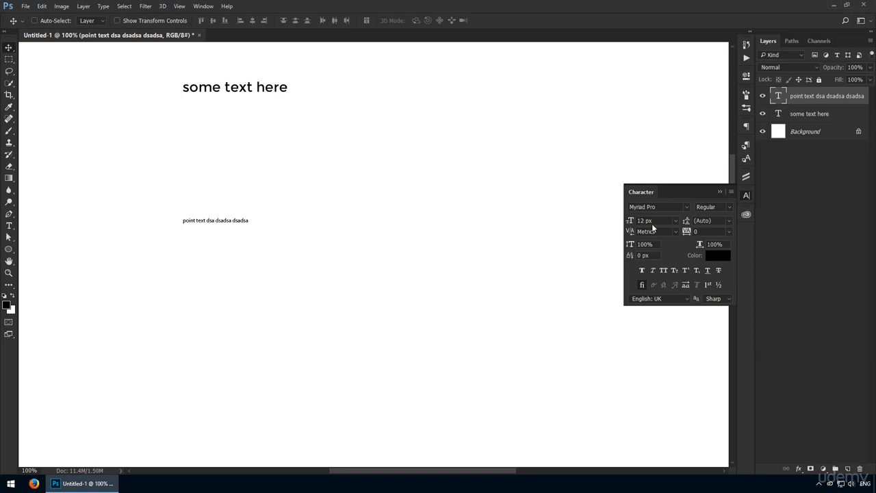
Try the Condensed, Semibold and Bold font styles on the point text
click(728, 207)
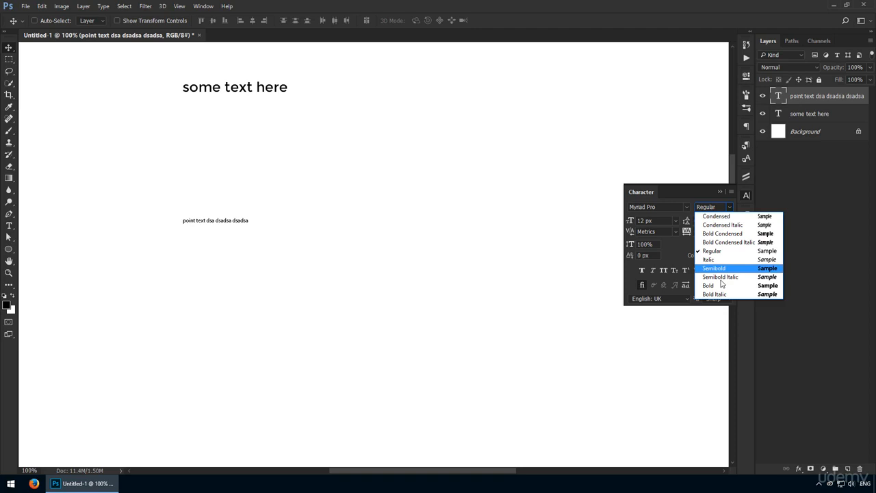
mouse_move(716, 216)
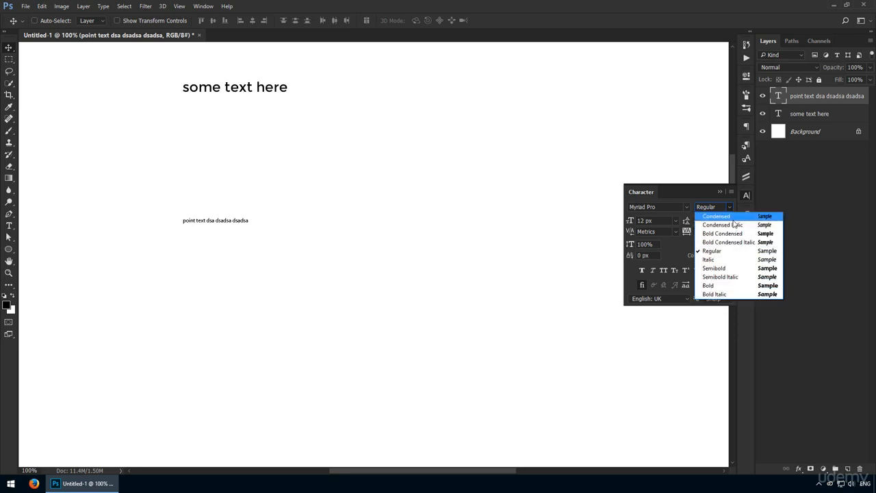
click(716, 216)
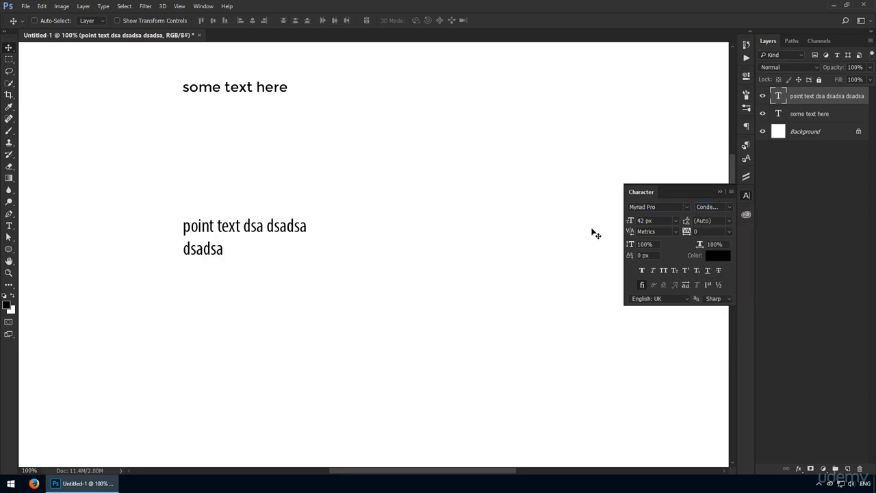
click(728, 207)
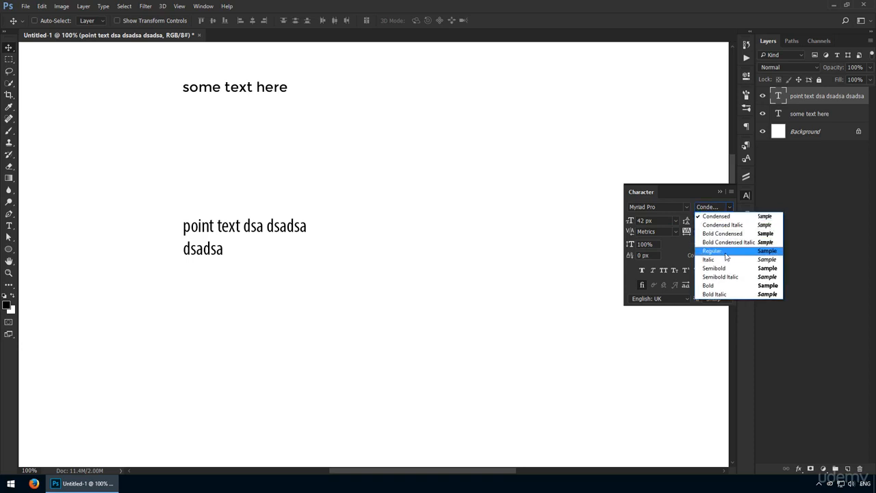
click(713, 277)
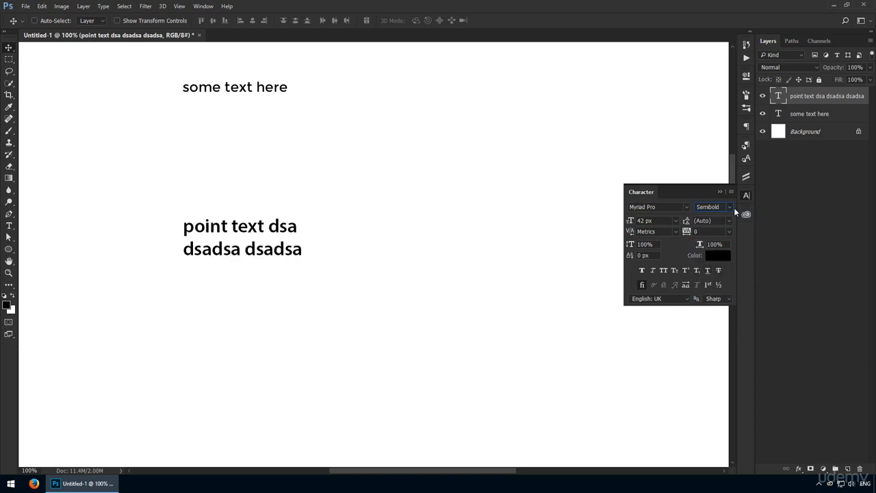
click(712, 206)
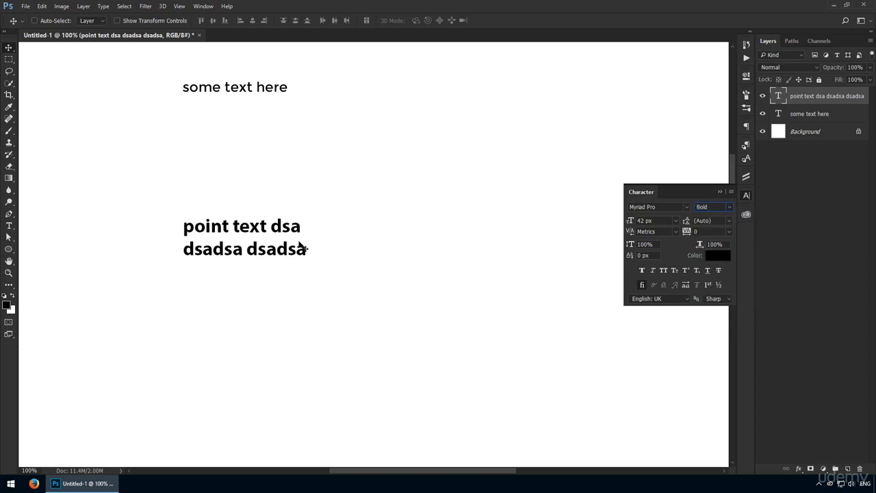
Browse the font family list and apply a different typeface to the point text
click(729, 206)
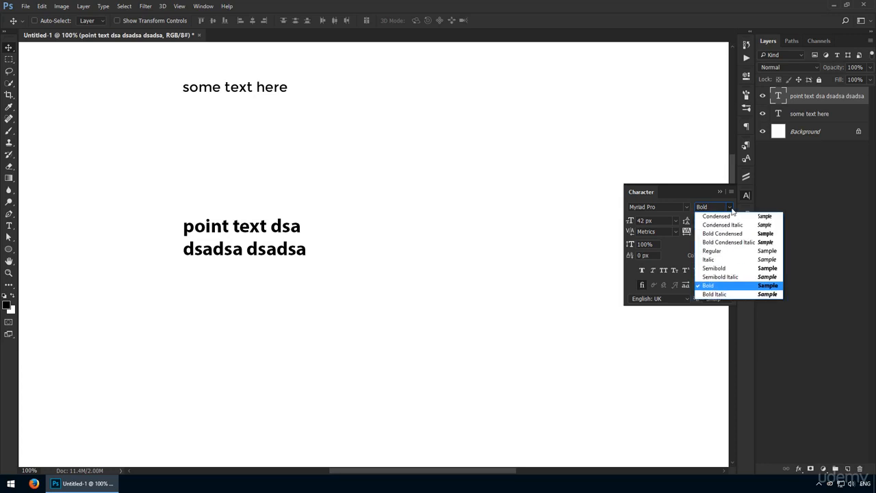
click(712, 251)
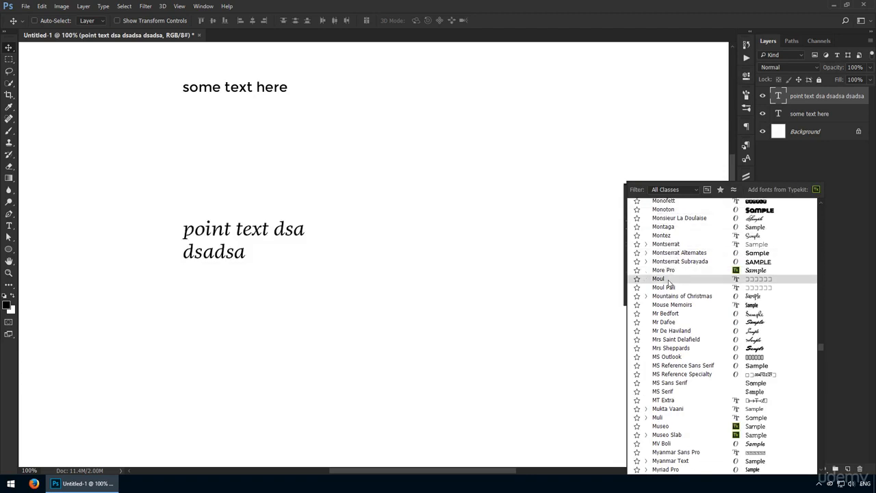
click(746, 195)
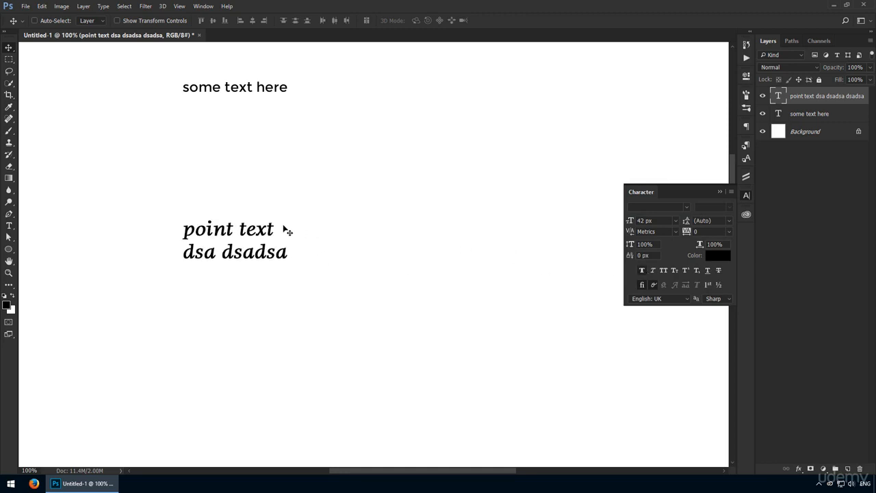
click(653, 270)
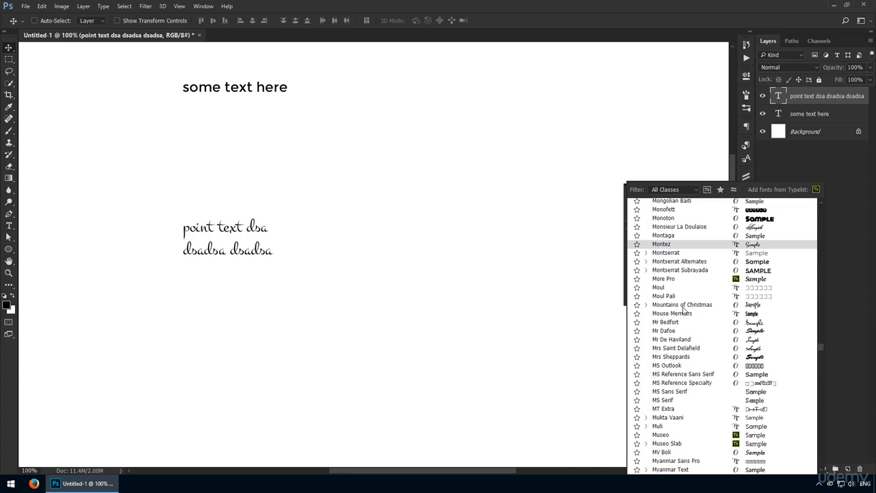
Apply Mr Dafoe, retype the text as 'text dsa dsadsa dsadsa', and open Preferences (Ctrl+K)
click(664, 331)
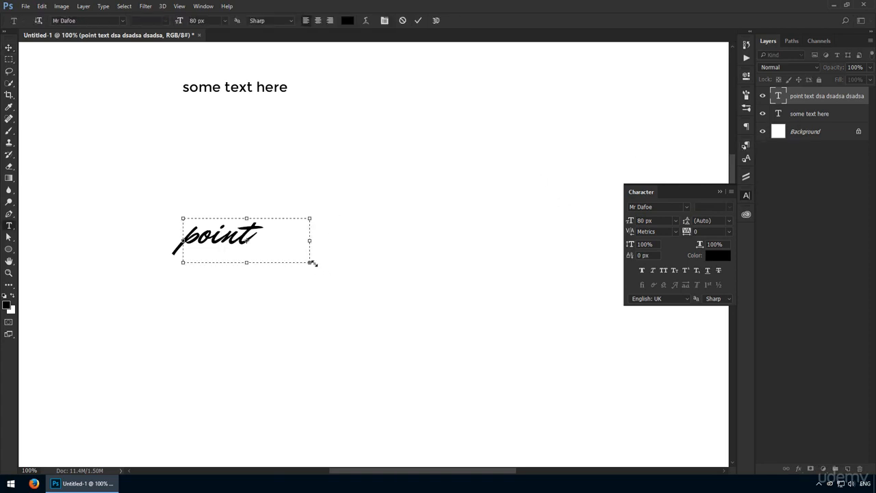
text(text dsa dsadsa dsadsa)
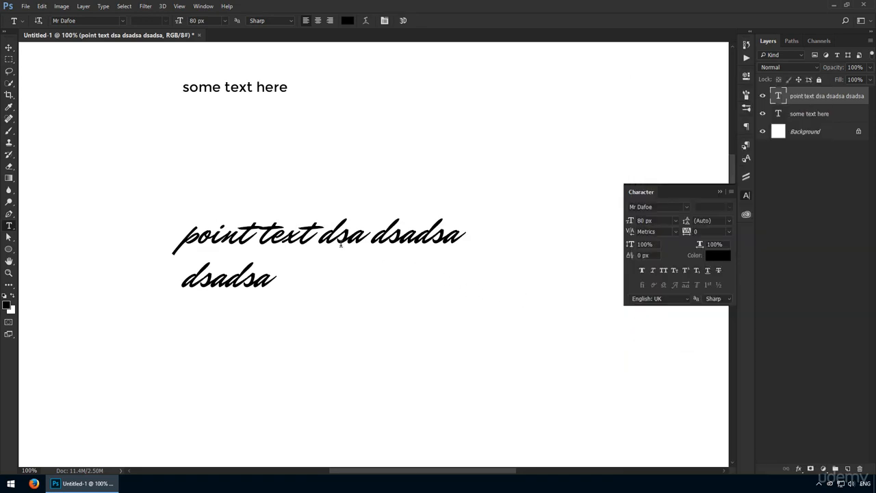
click(9, 48)
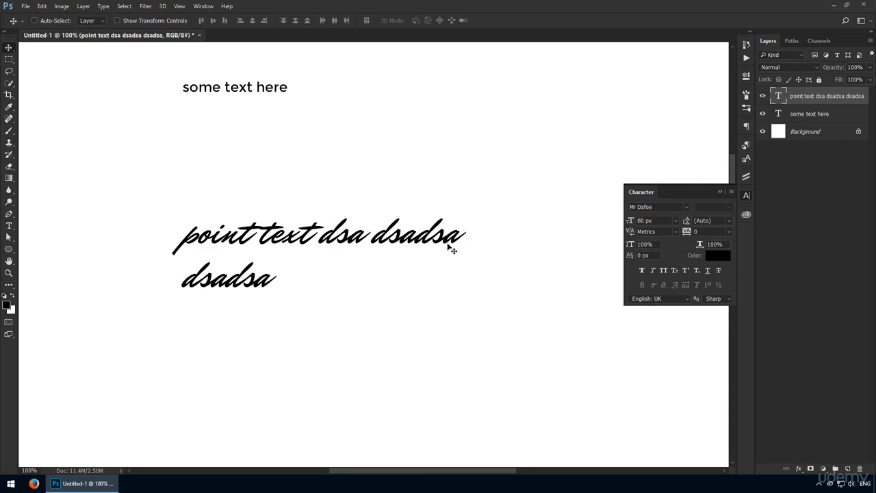
key(ctrl+k)
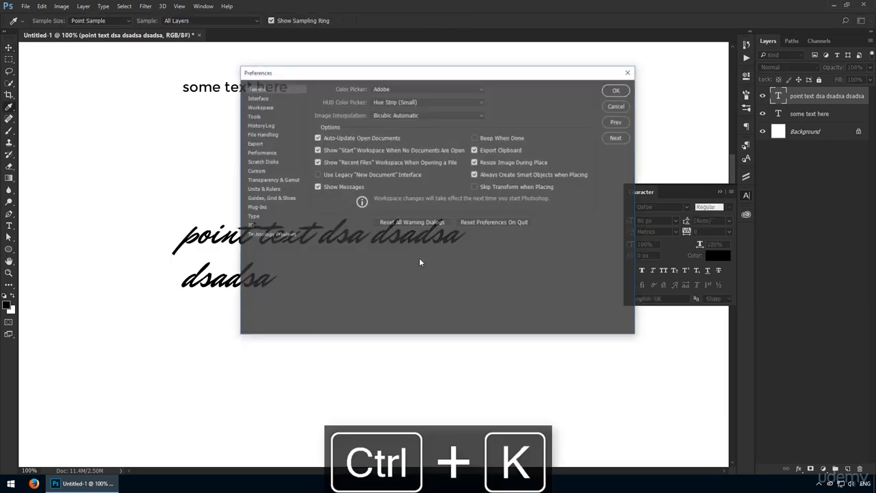
Check that Units & Rulers measures Type in Pixels, then close Preferences
click(263, 188)
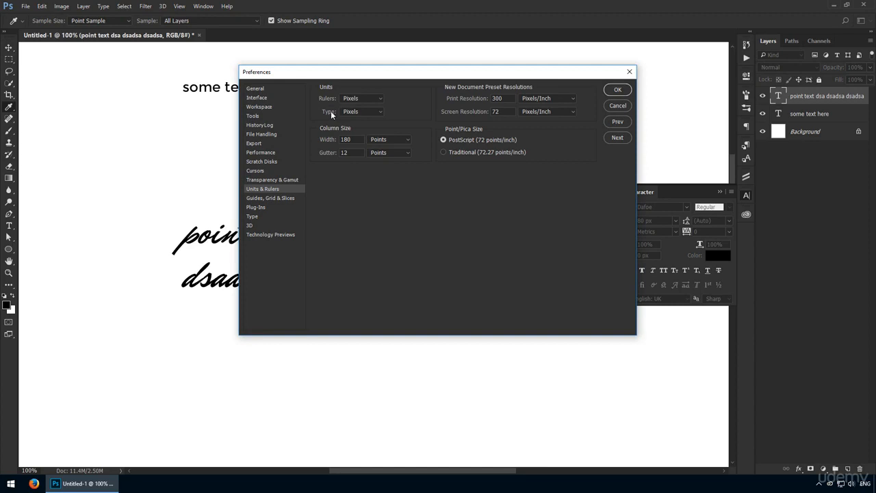
click(361, 111)
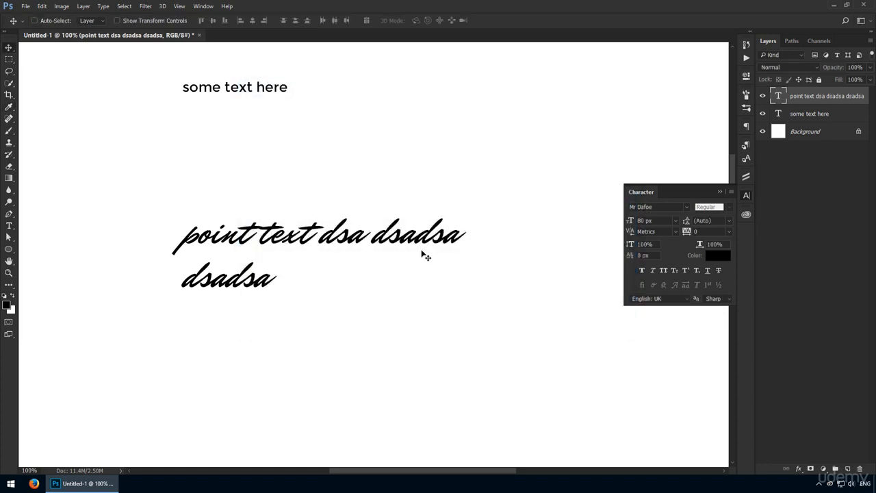
mouse_move(753, 249)
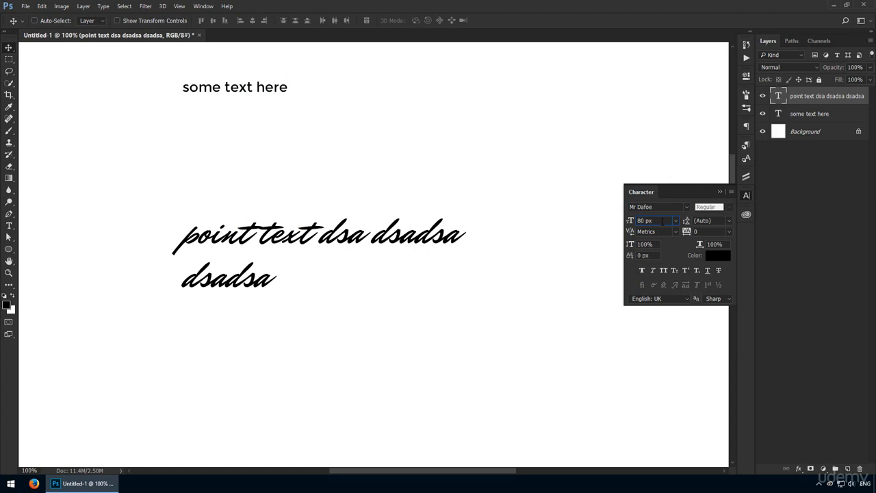
mouse_move(631, 220)
text(51)
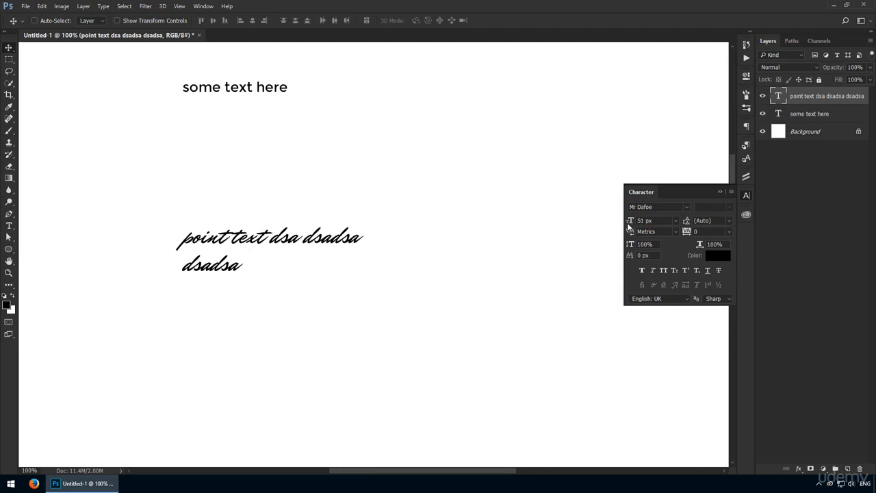
Set the script point text to 55 px, then select the some text here heading layer
click(676, 220)
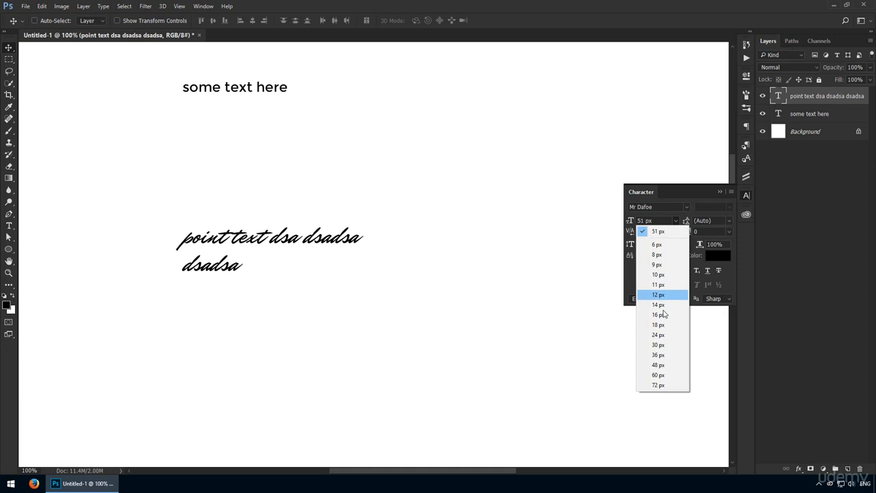
click(658, 364)
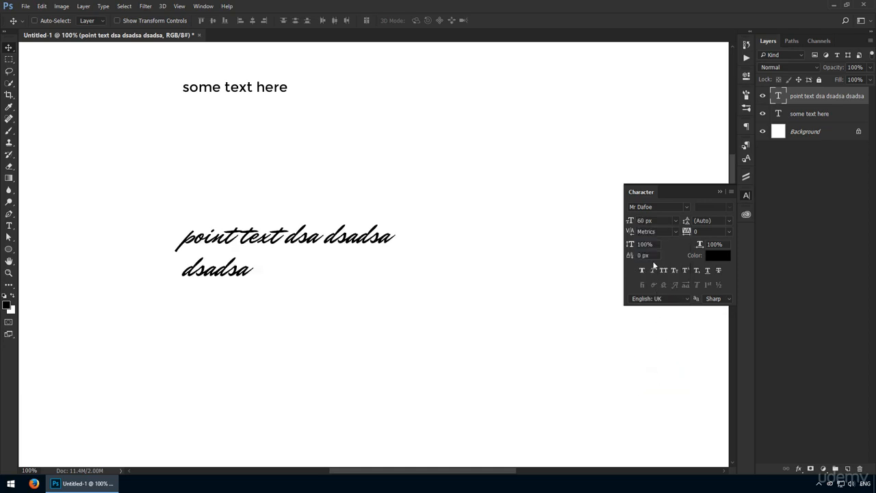
triple_click(649, 221)
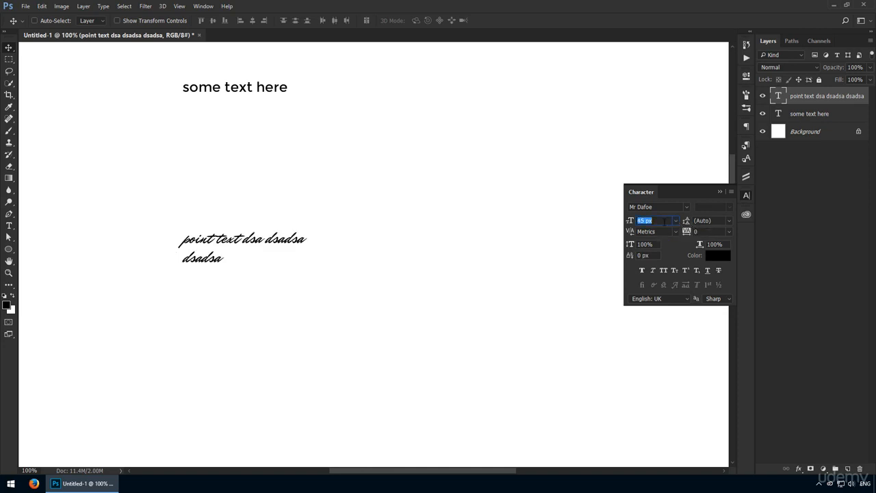
text(55)
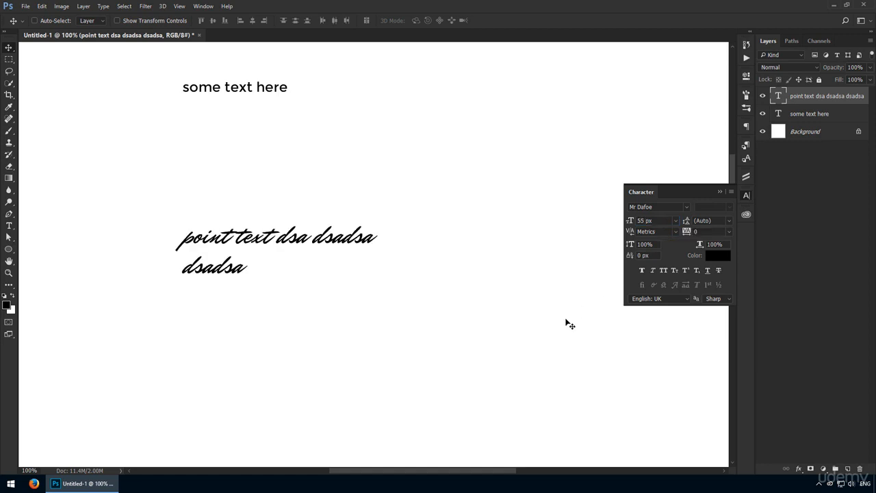
mouse_move(572, 306)
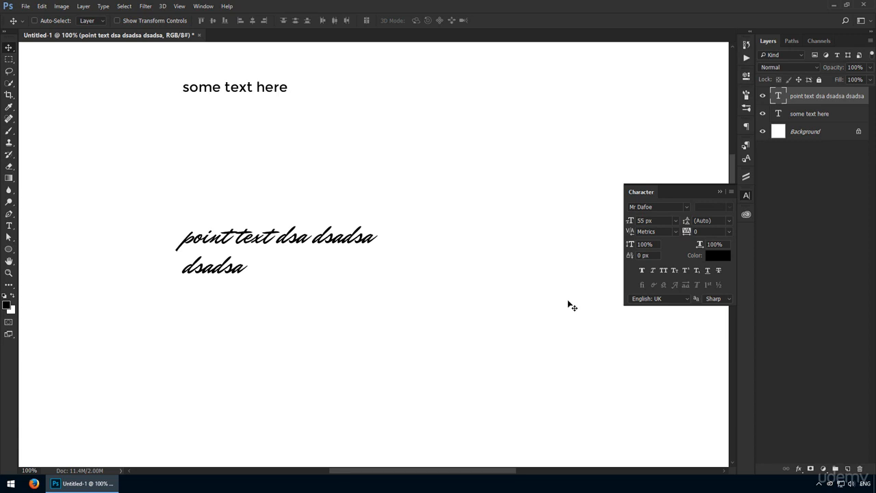
click(809, 114)
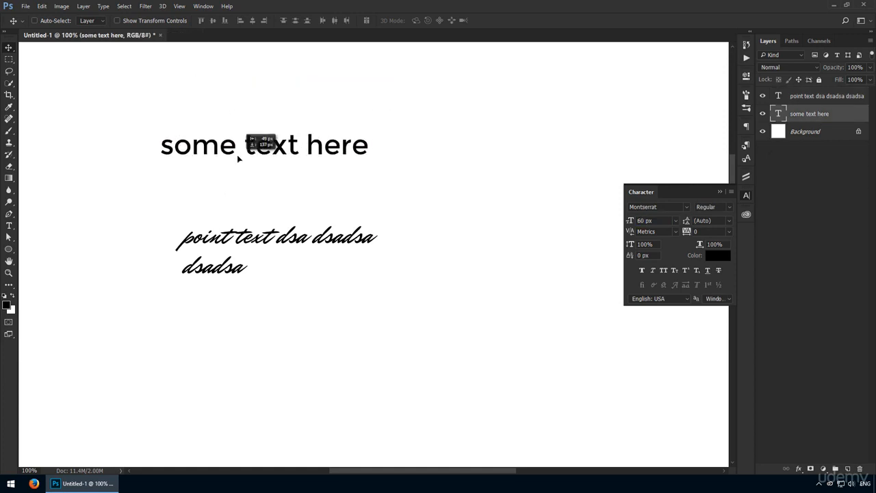
Recolour the script point text to black with the Character panel Color swatch
click(717, 254)
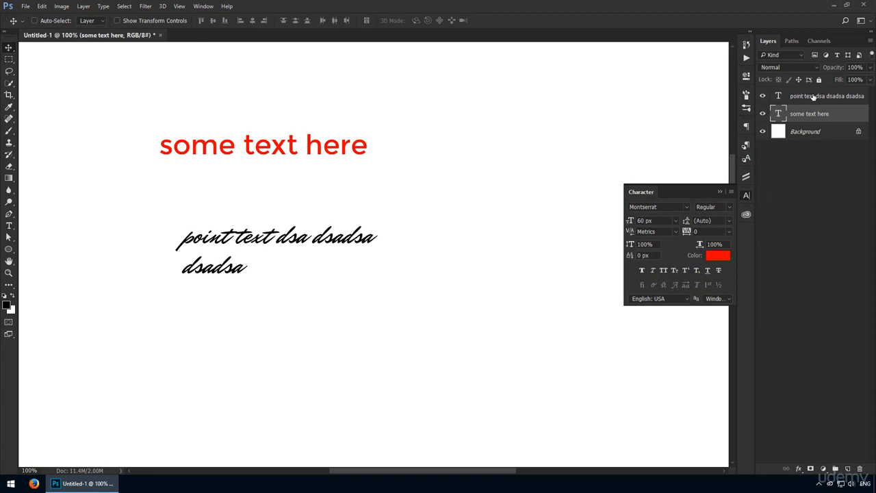
click(718, 255)
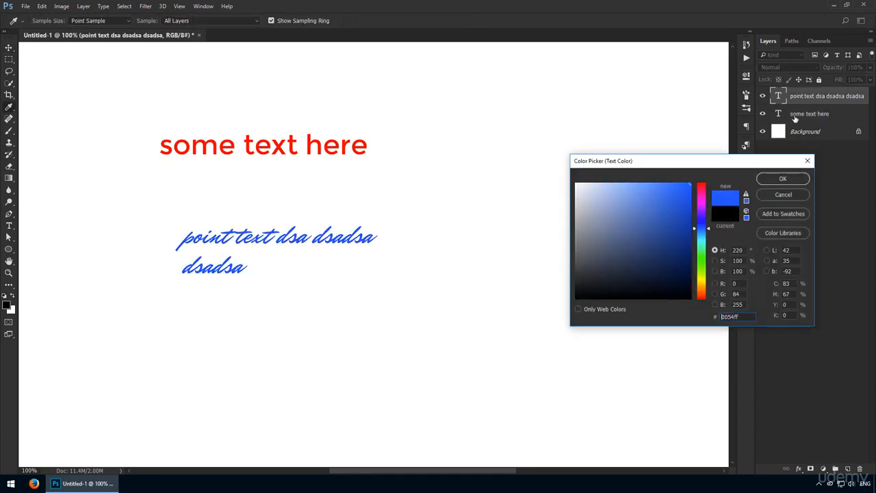
click(782, 178)
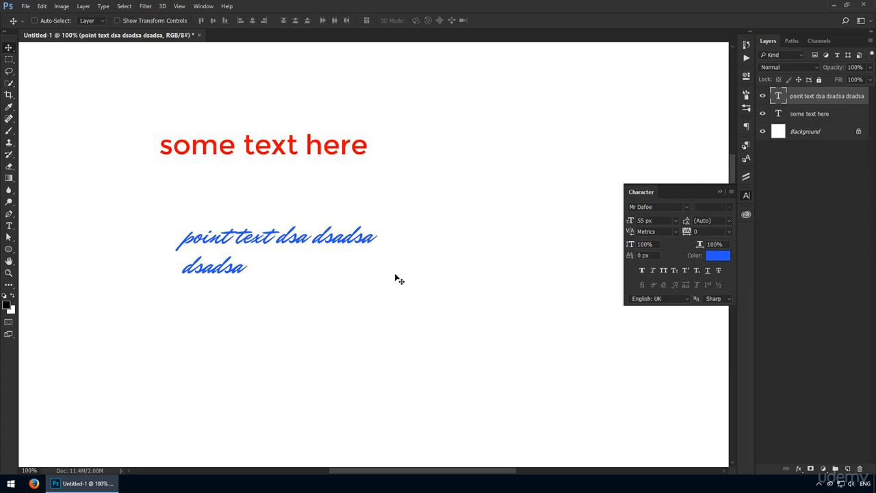
mouse_move(388, 258)
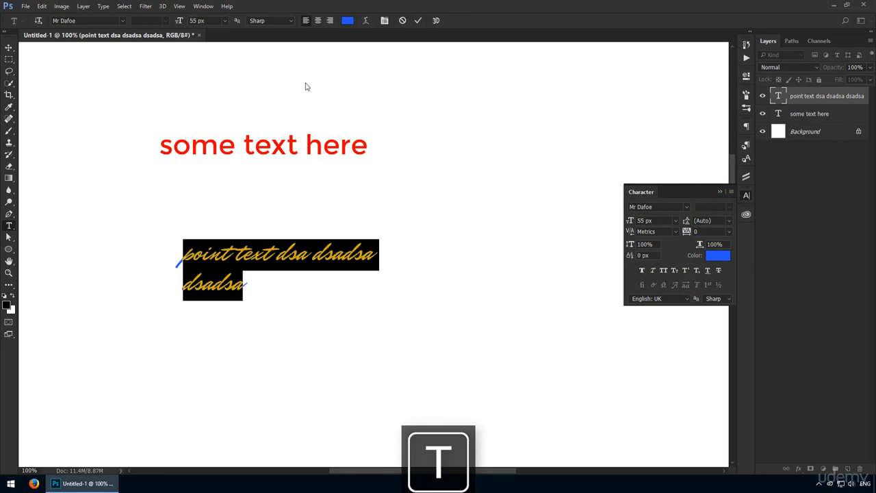
Shrink the script text to 30 px and recolour the heading dark maroon
click(226, 20)
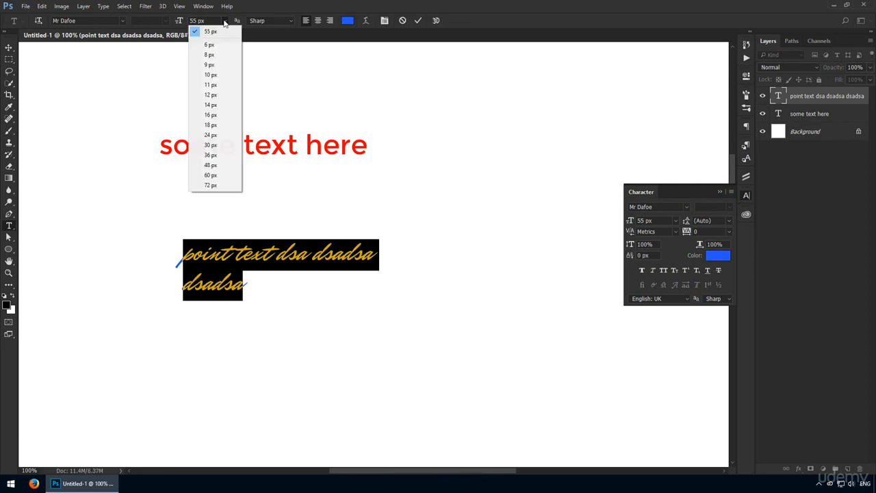
click(211, 145)
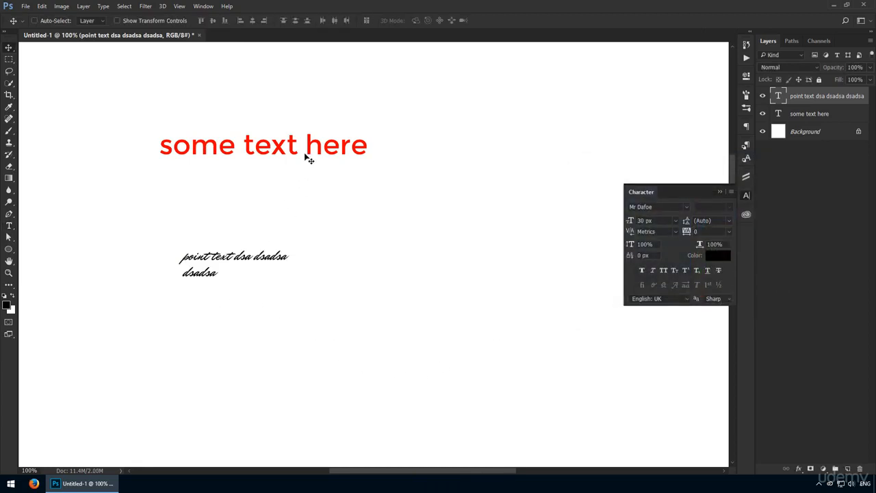
click(718, 254)
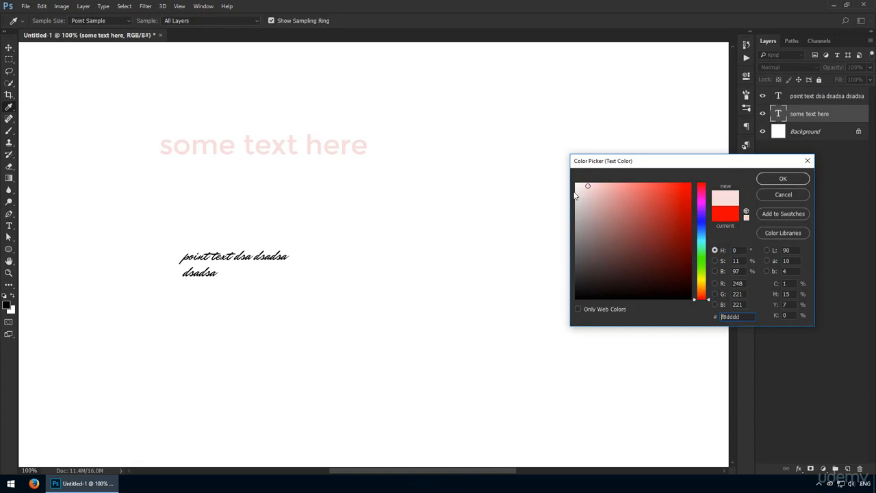
click(783, 177)
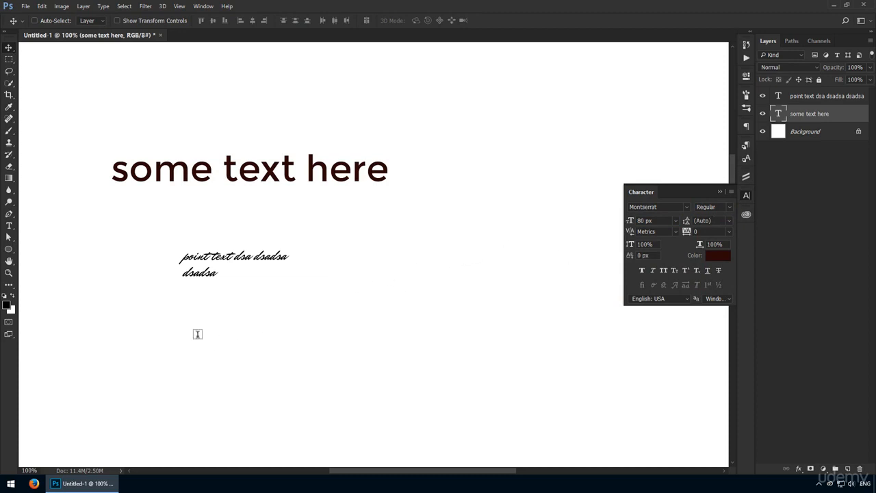
Type 'Lorem ipsum dolor sit amet,' and give the paragraph 36 px line spacing
text(Lorem ipsum dolor sit amet, consectetur adipiscing elit. Morbi feugiat nibh)
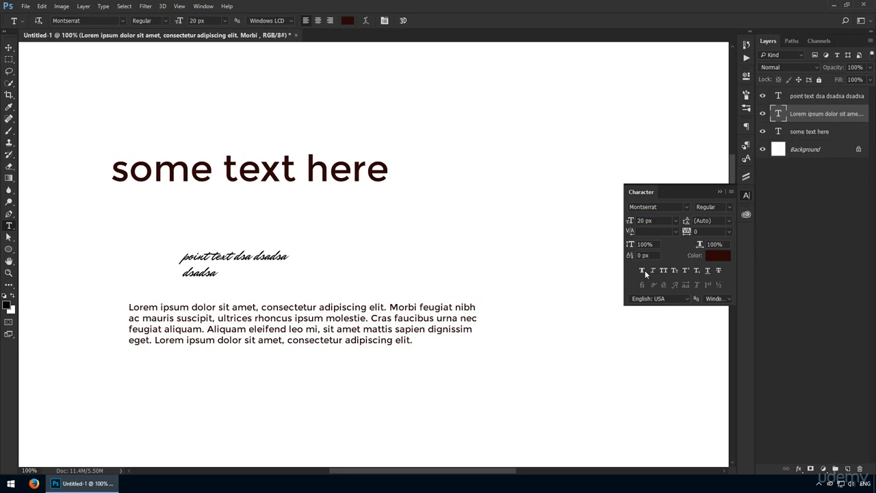
click(729, 220)
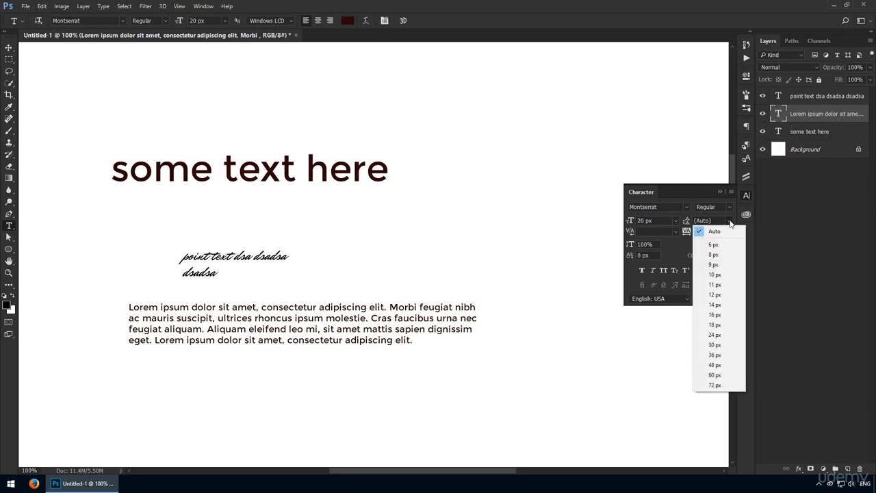
click(715, 355)
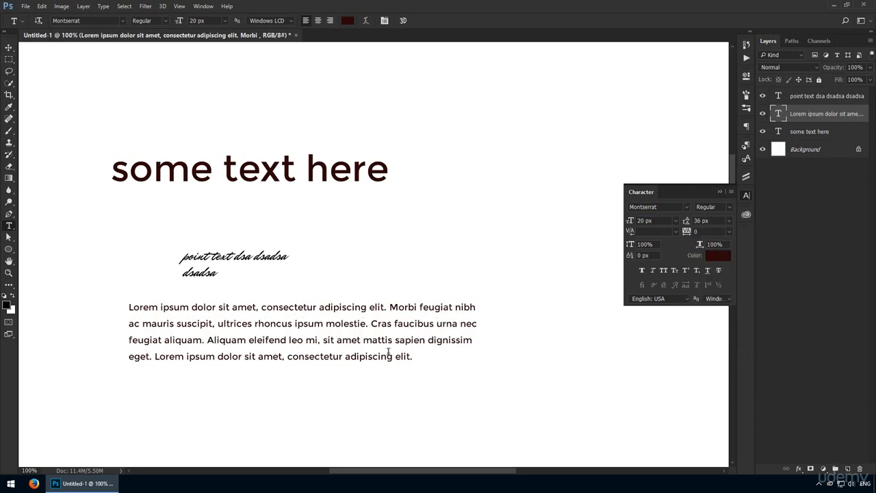
click(305, 331)
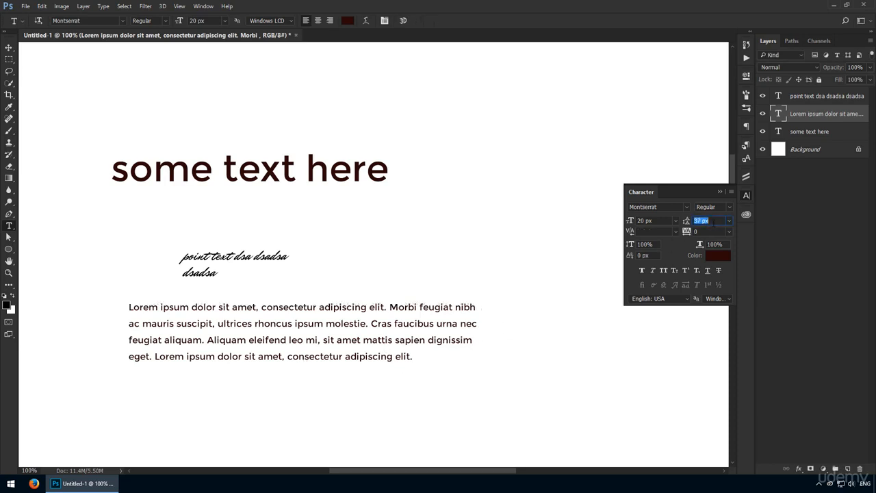
Tighten the paragraph's line spacing, trying 40 px and 30 px values
click(729, 220)
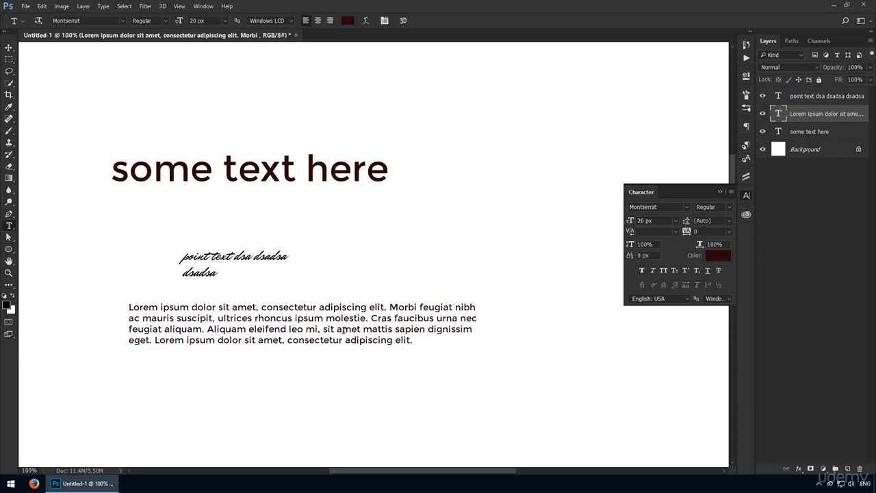
click(728, 220)
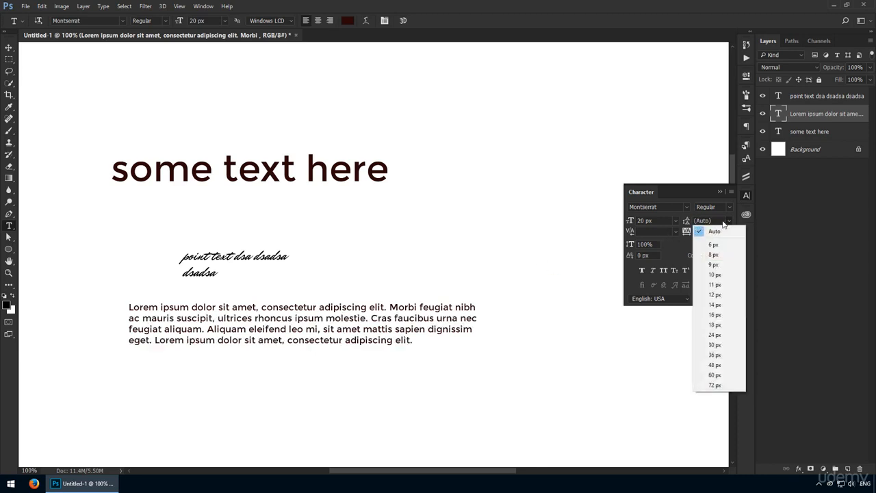
click(714, 365)
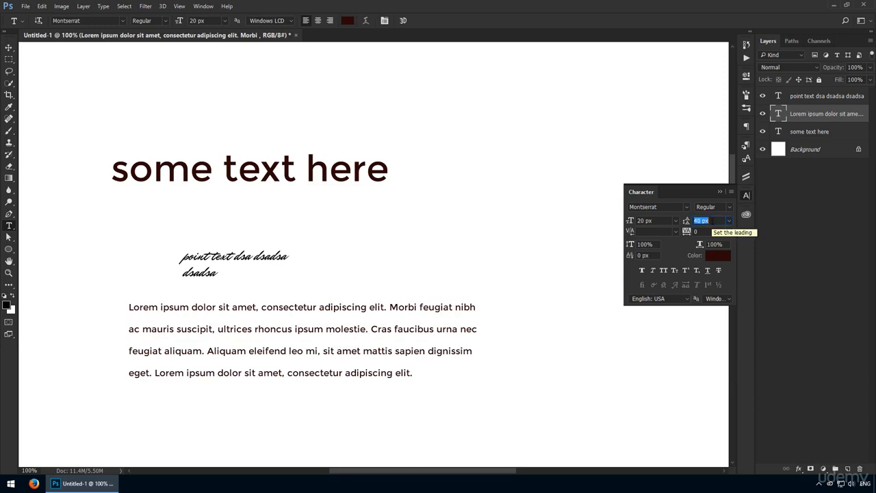
text(40 px)
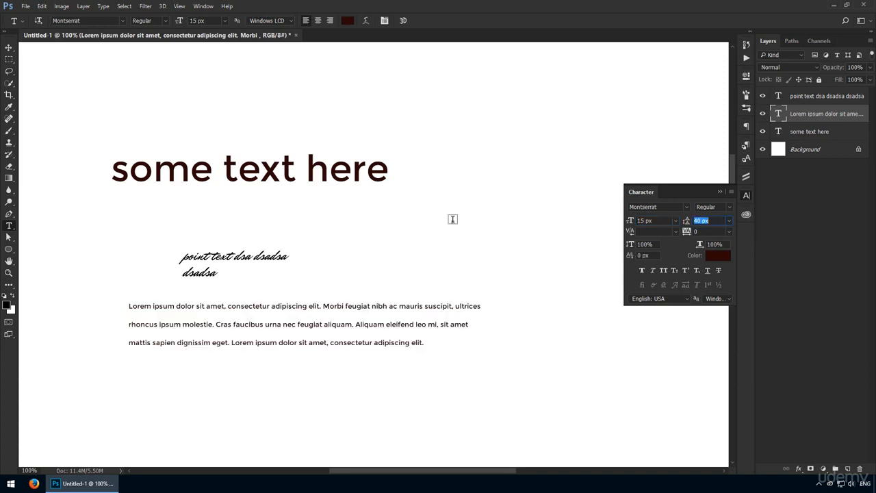
text(30 px)
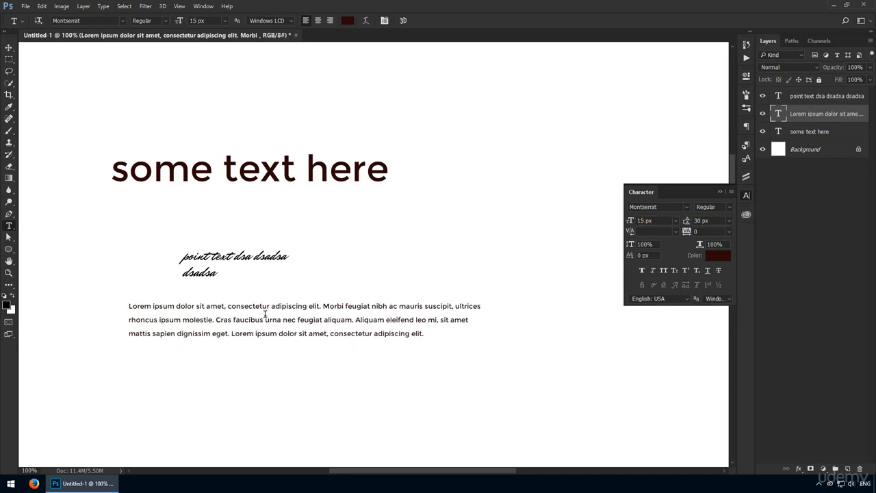
triple_click(710, 220)
text(26)
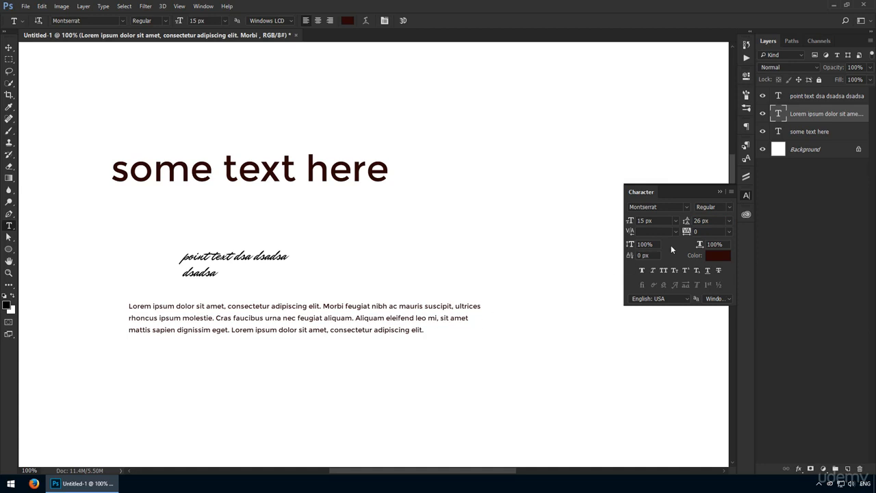
mouse_move(630, 231)
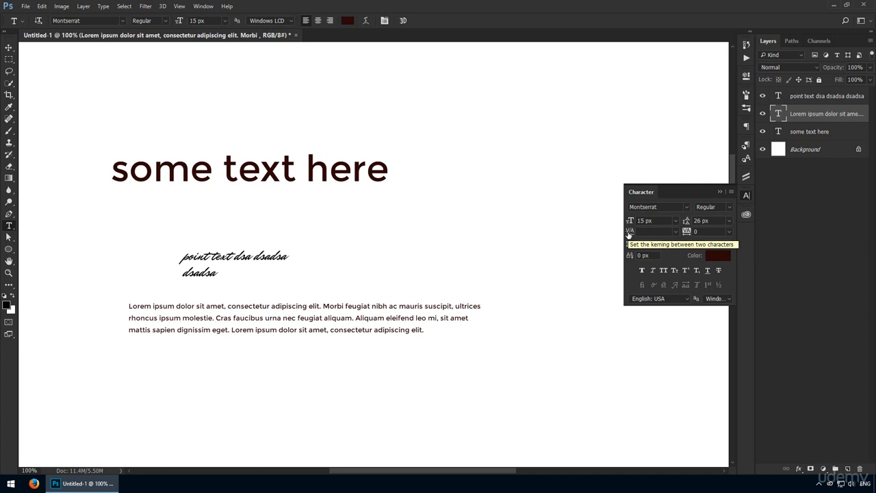
mouse_move(651, 286)
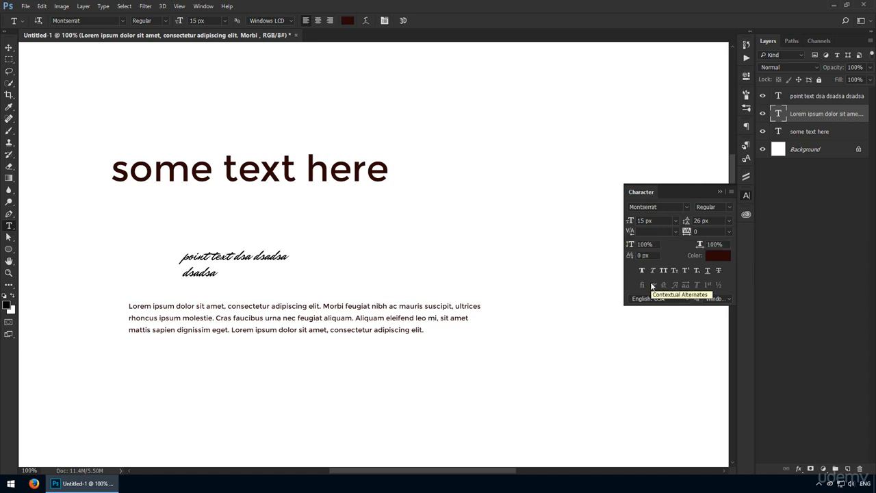
mouse_move(506, 380)
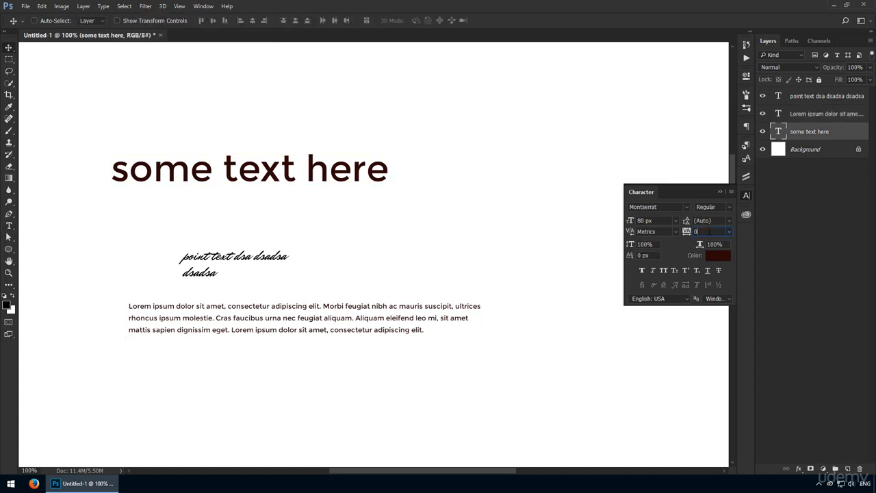
Try letter spacing values on the heading, starting at 400 then a small preset
text(400)
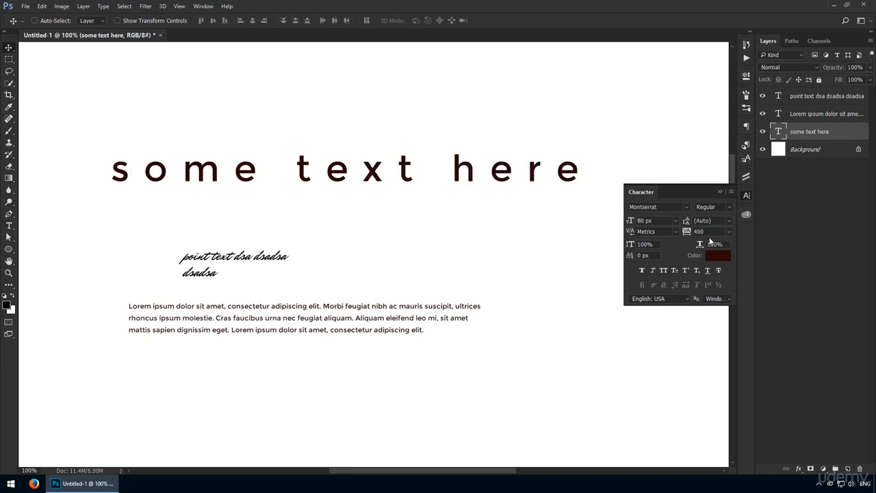
click(712, 231)
text(0)
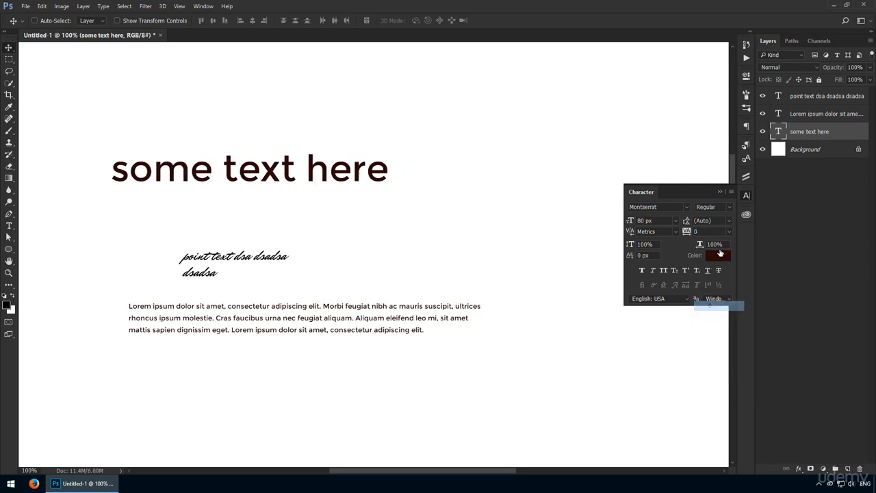
click(729, 230)
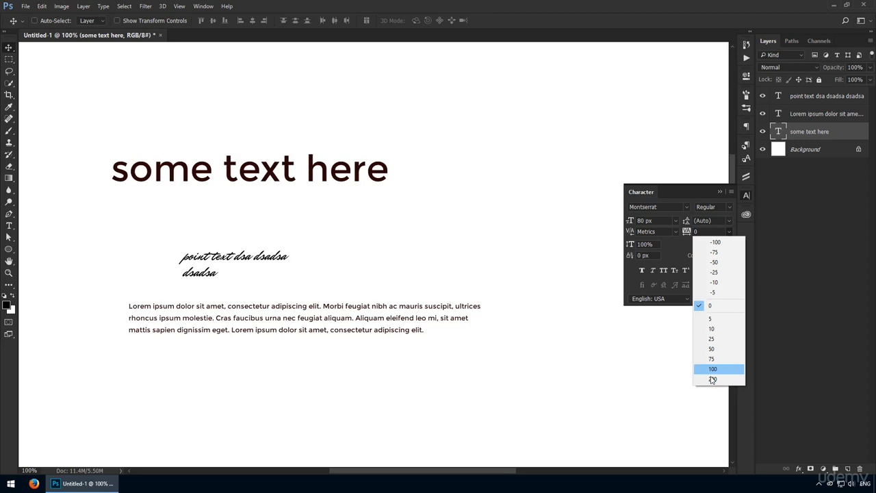
mouse_move(719, 262)
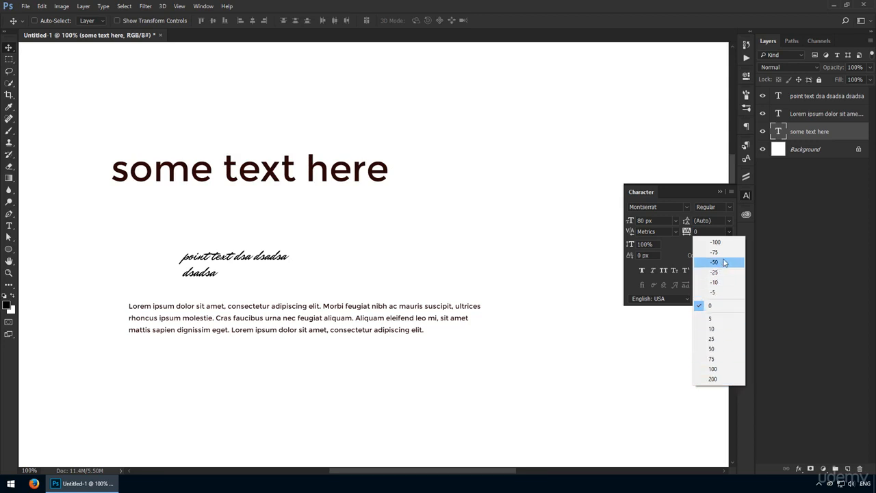
click(711, 328)
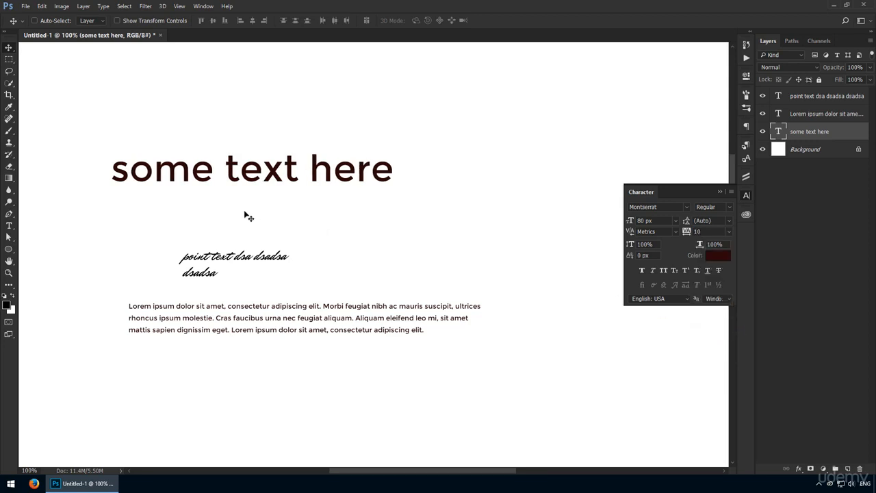
Enlarge the script text to 80 px and reselect the heading layer
click(826, 96)
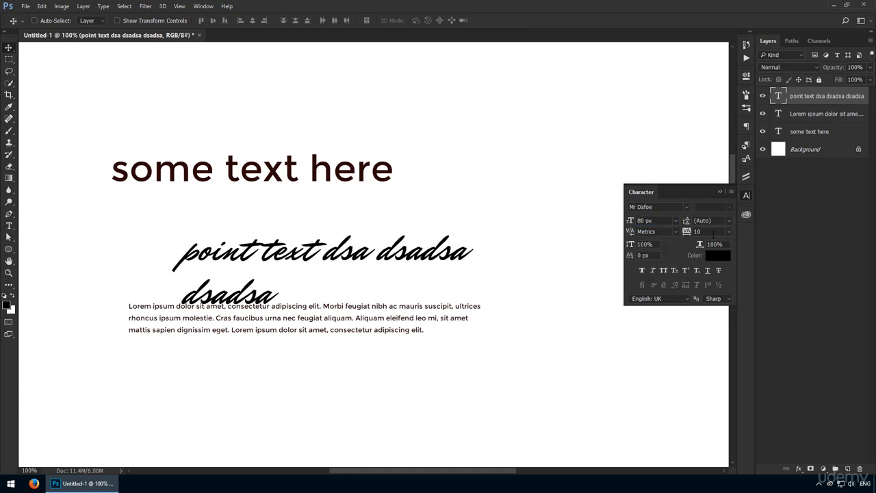
click(809, 131)
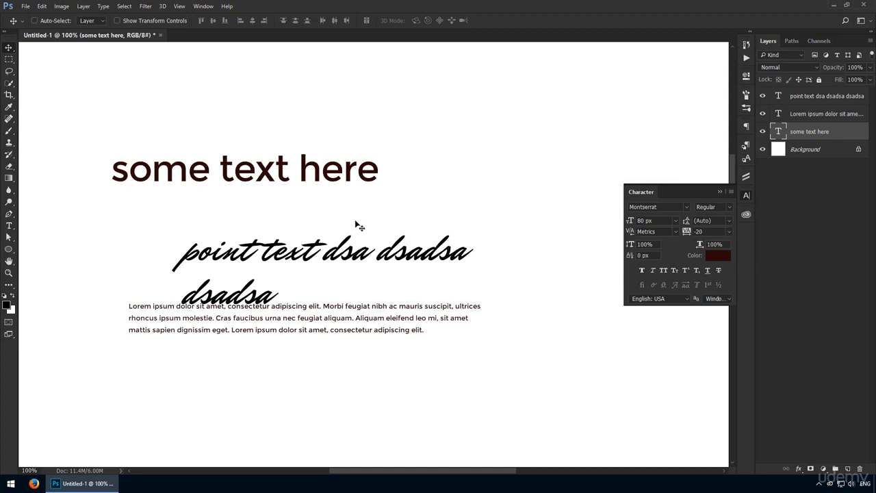
mouse_move(351, 227)
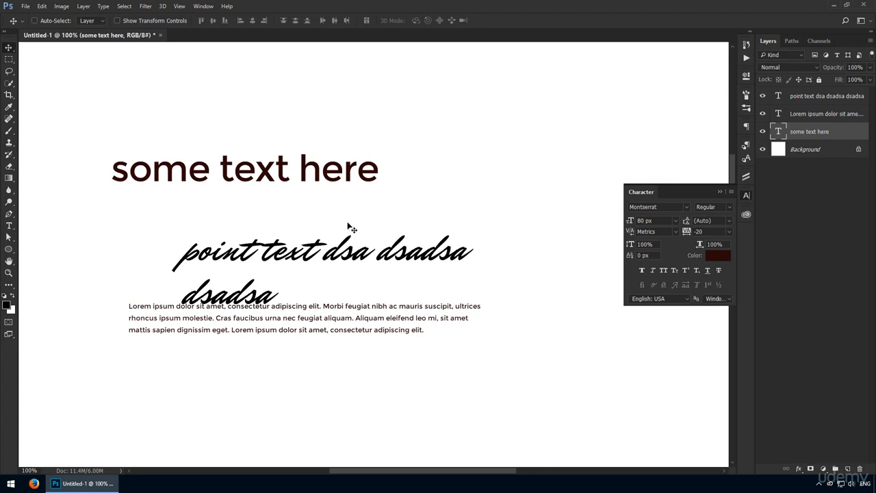
mouse_move(354, 325)
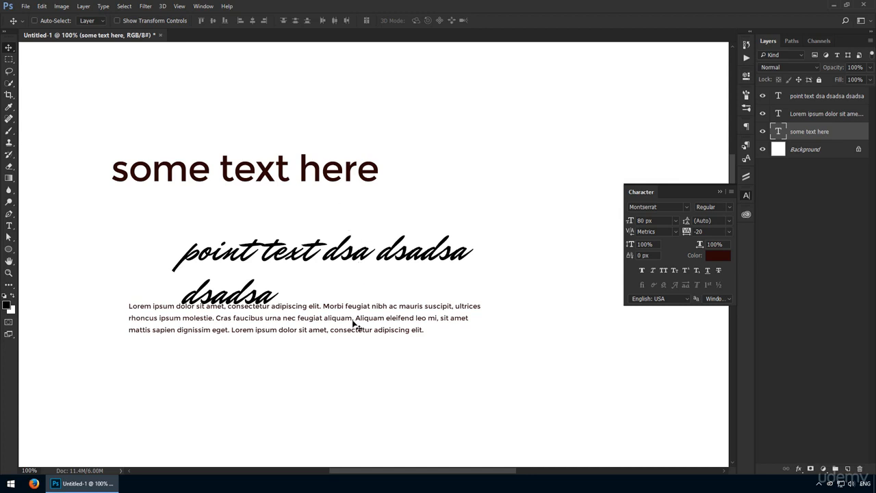
click(825, 114)
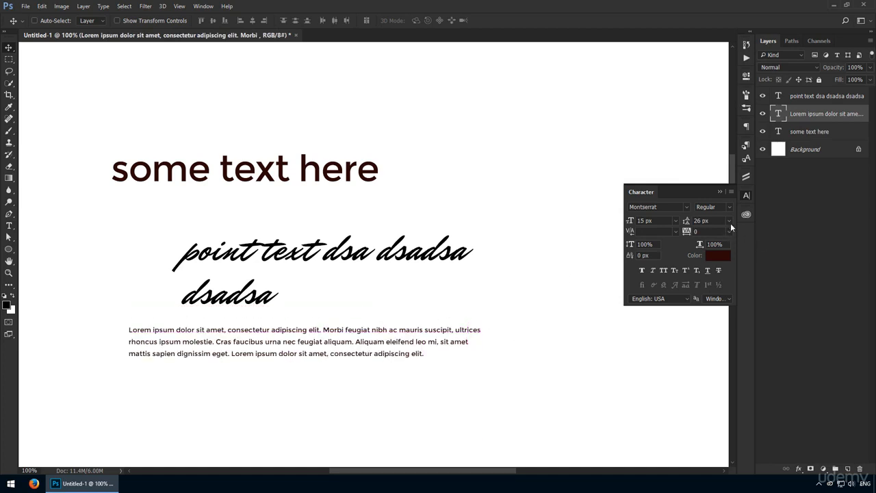
mouse_move(561, 378)
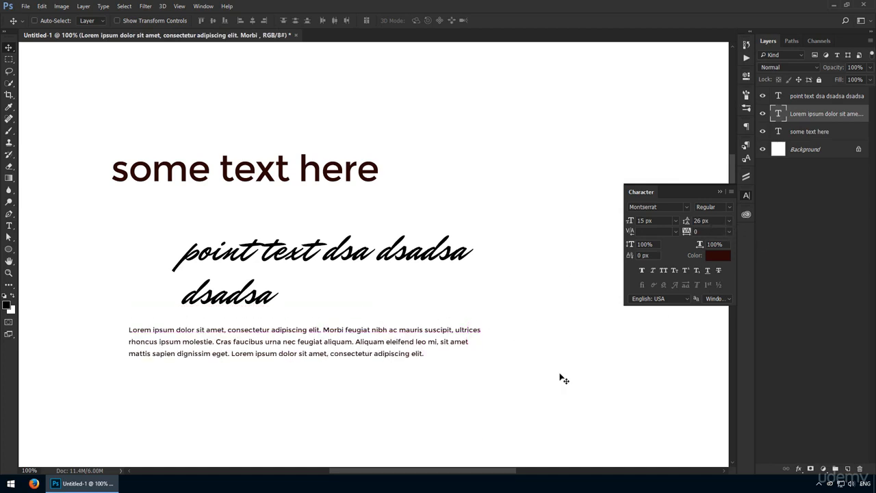
click(809, 131)
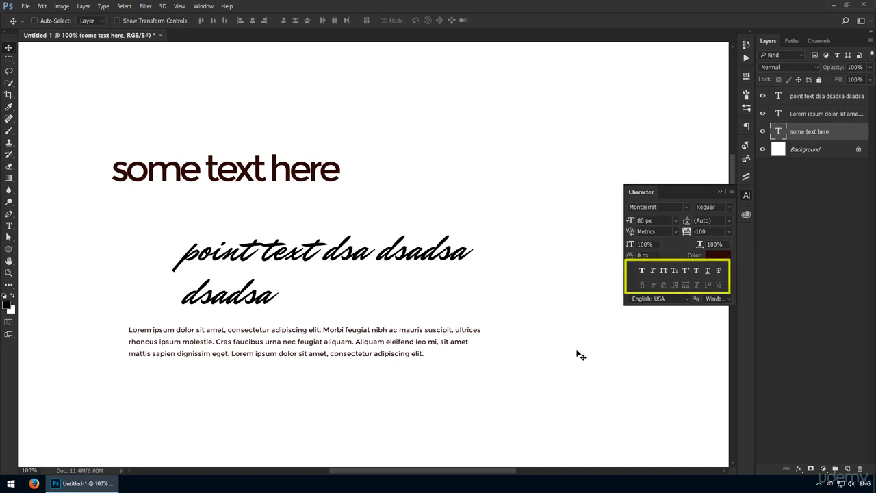
mouse_move(569, 345)
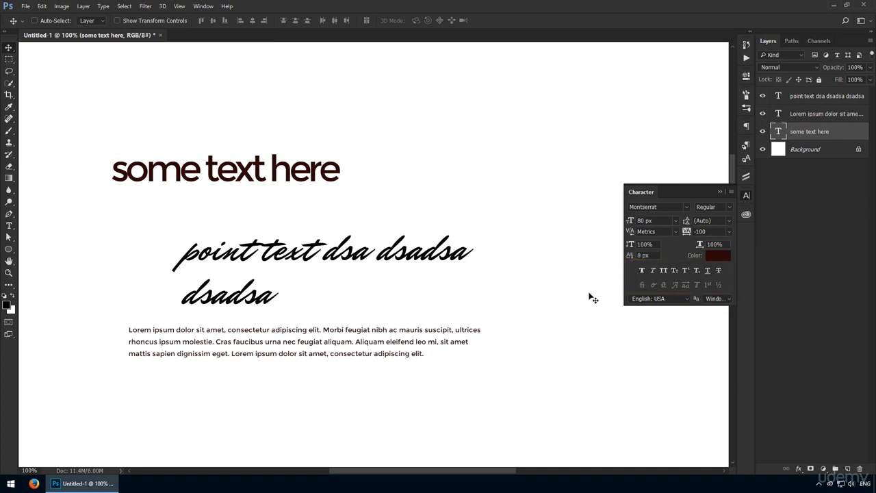
mouse_move(629, 328)
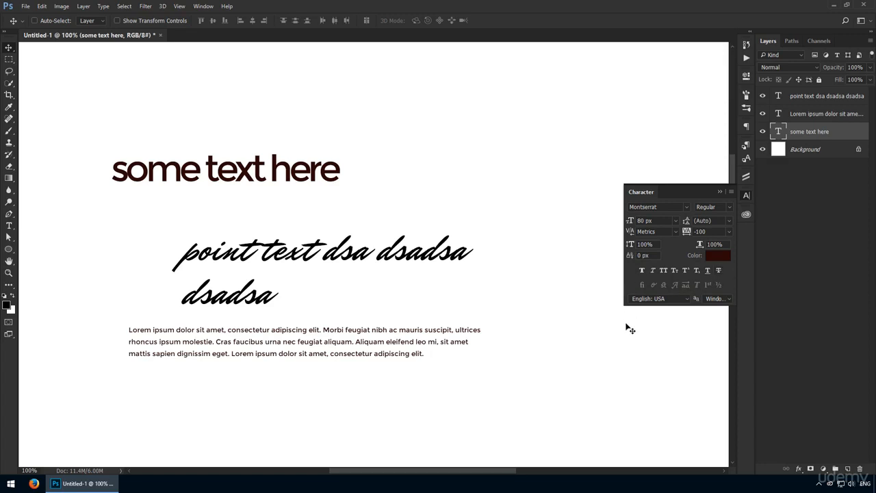
mouse_move(710, 255)
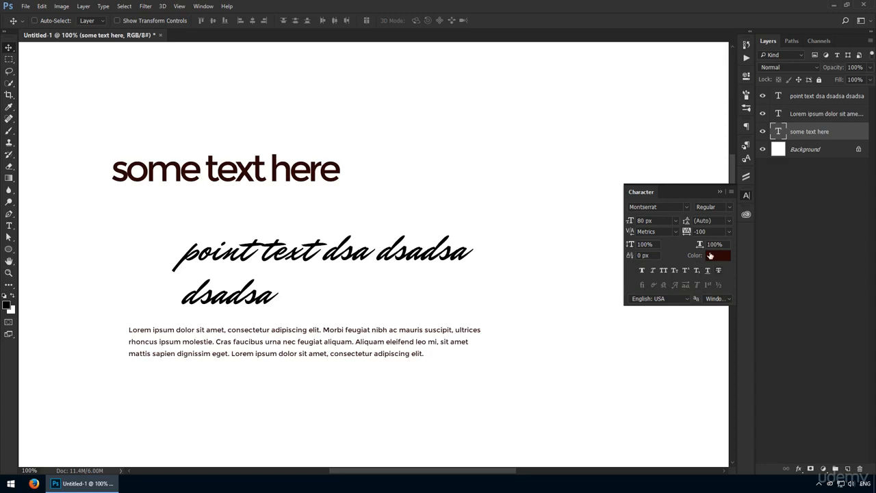
Colour the some text here heading bright red and show its type properties
click(717, 255)
text(ff0000)
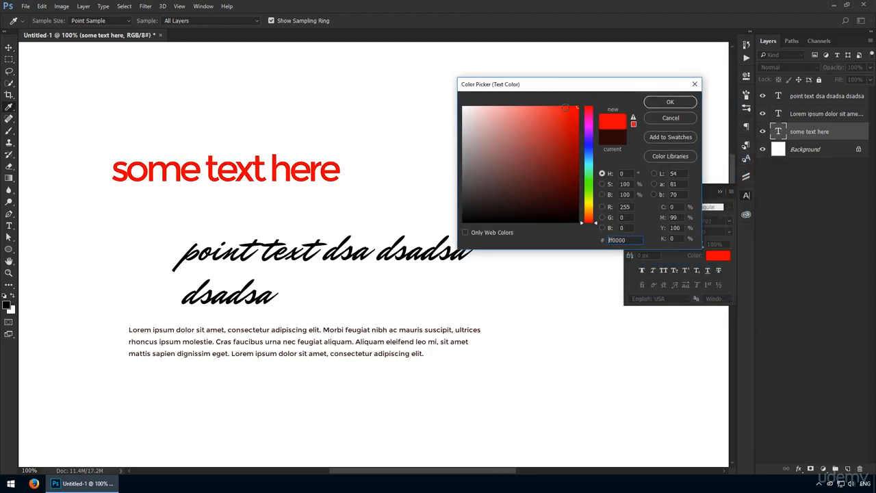
click(541, 156)
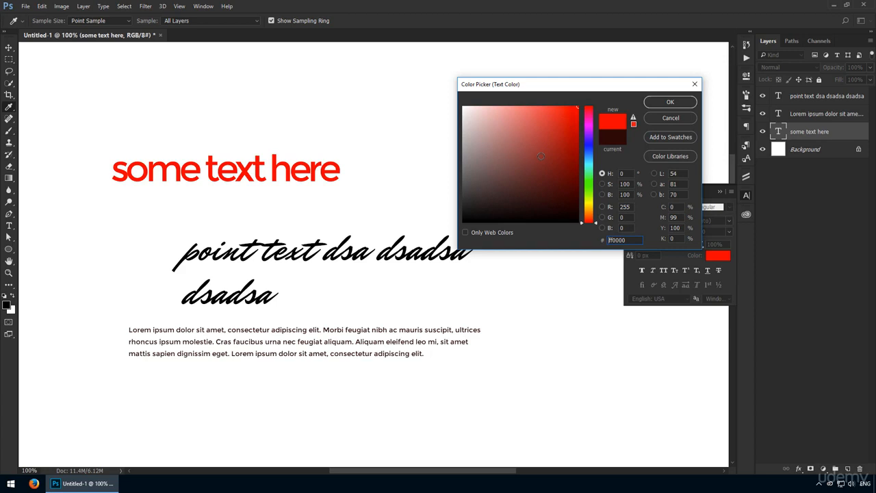
click(670, 101)
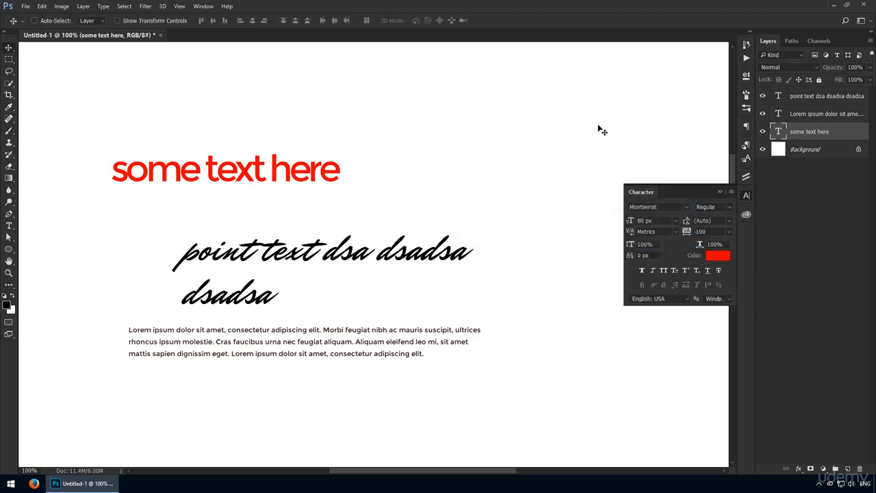
click(745, 75)
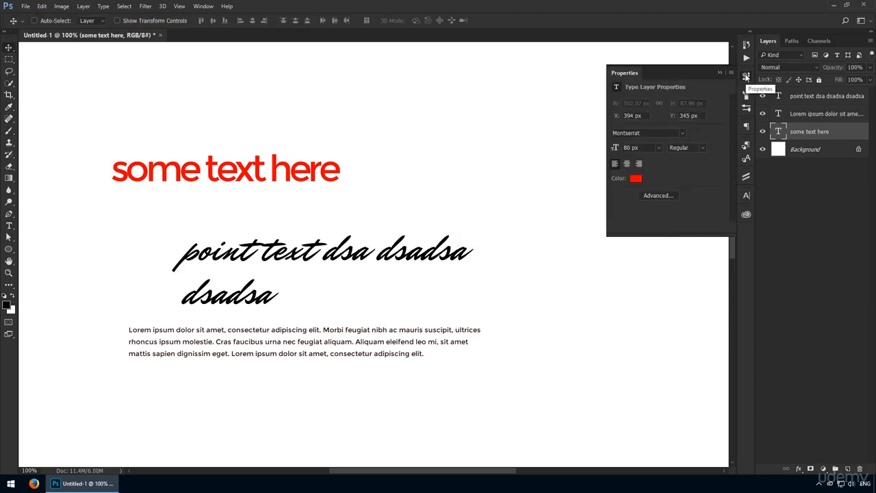
mouse_move(692, 184)
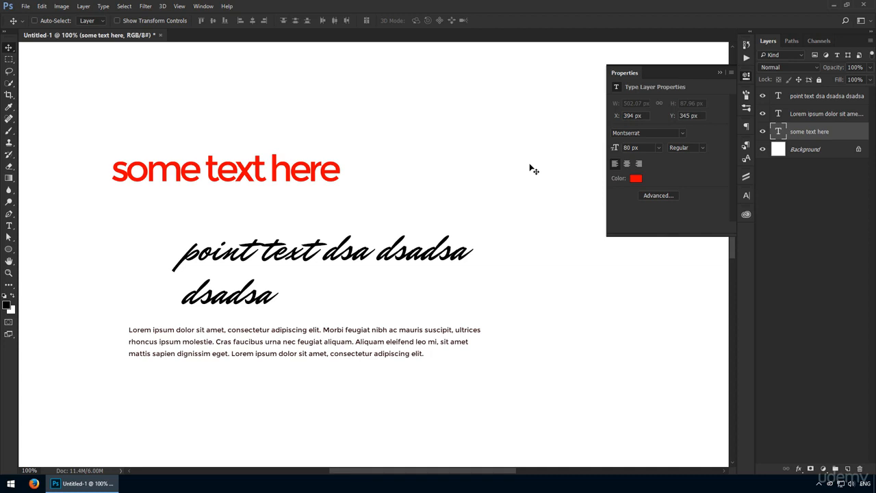
mouse_move(599, 175)
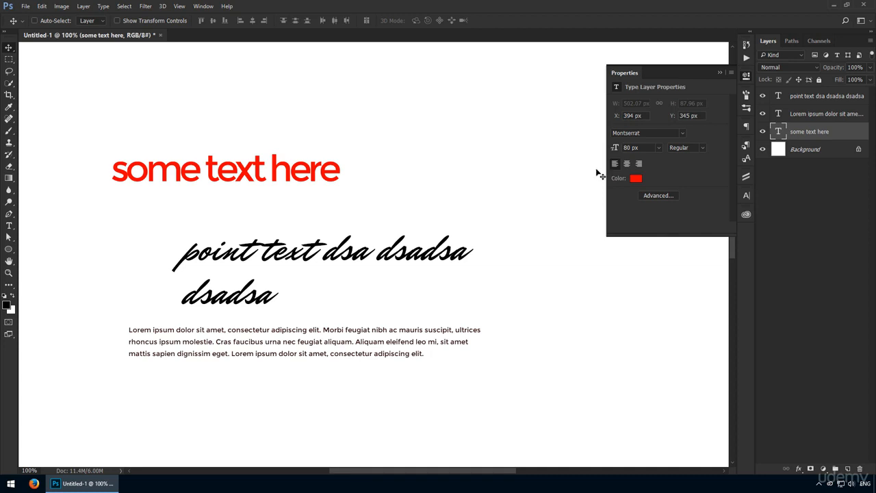
mouse_move(530, 276)
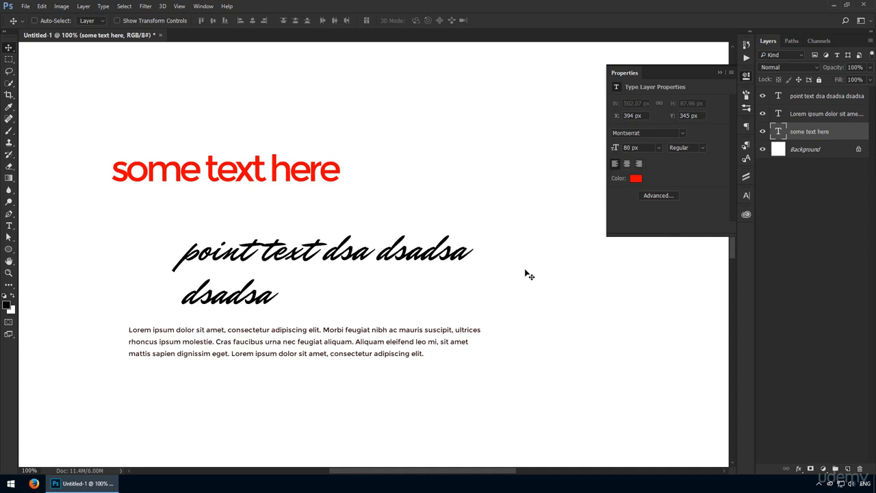
Centre the Lorem ipsum paragraph, return it to left alignment, and hide a layer
click(826, 113)
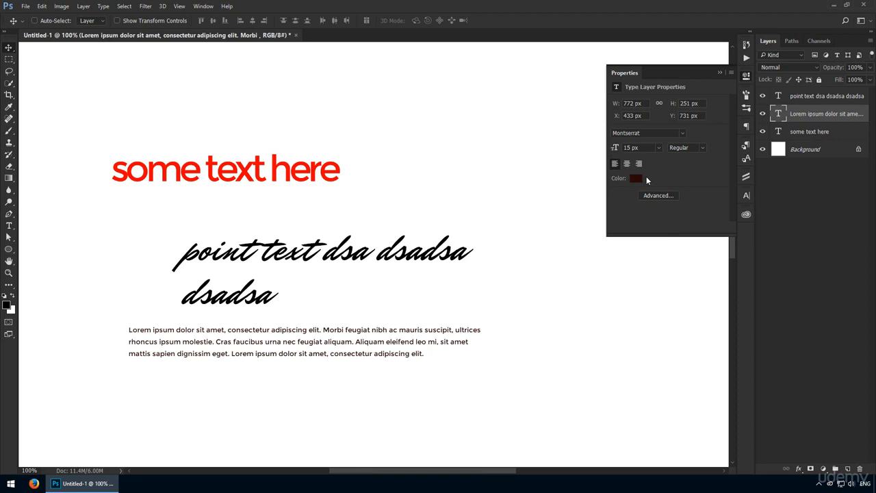
mouse_move(625, 184)
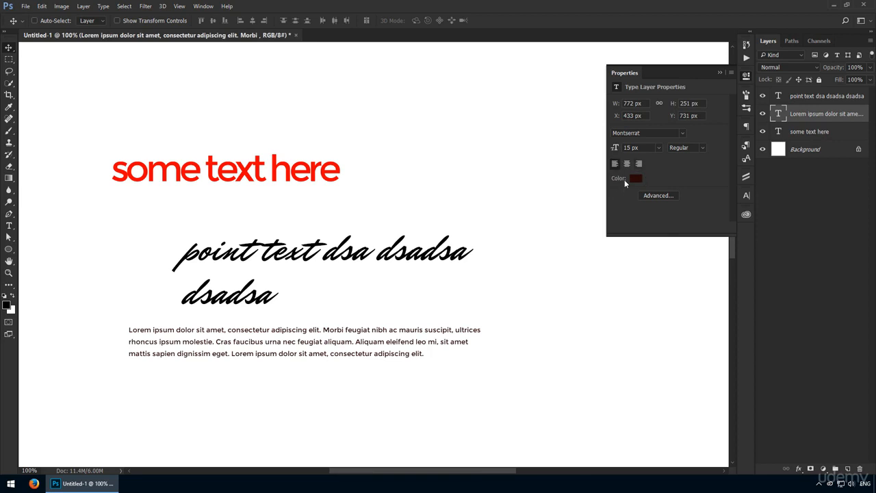
click(626, 164)
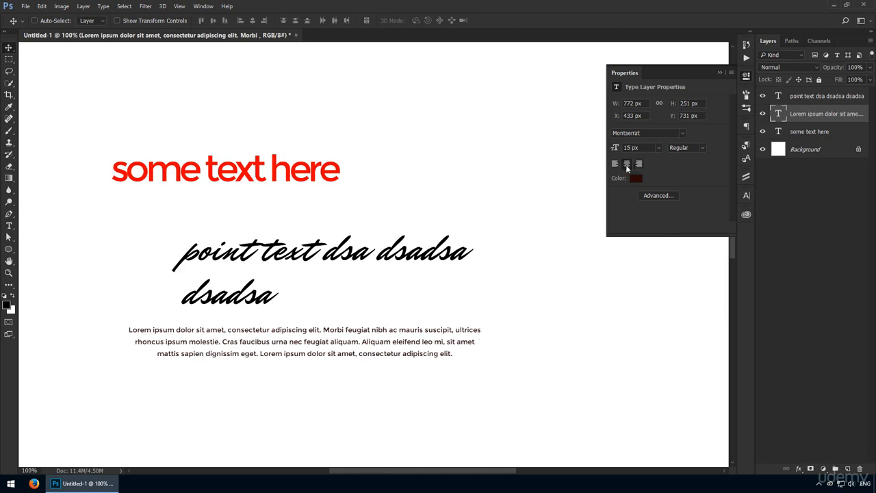
click(615, 164)
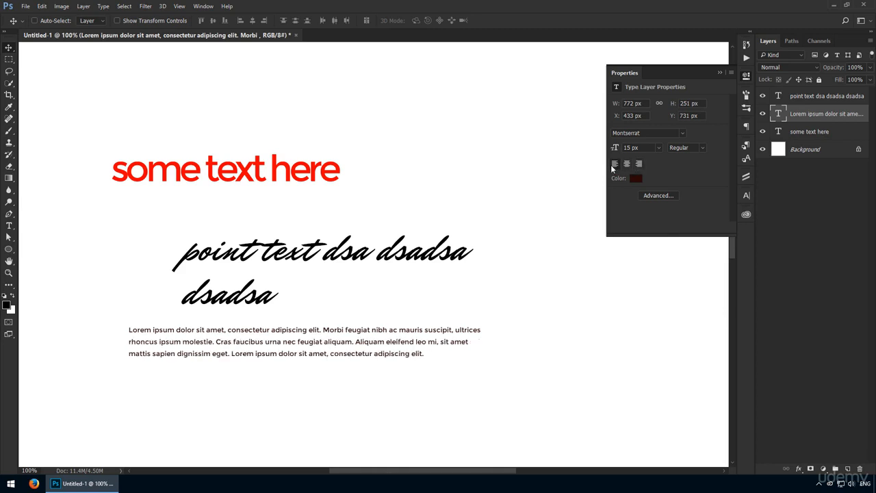
click(626, 164)
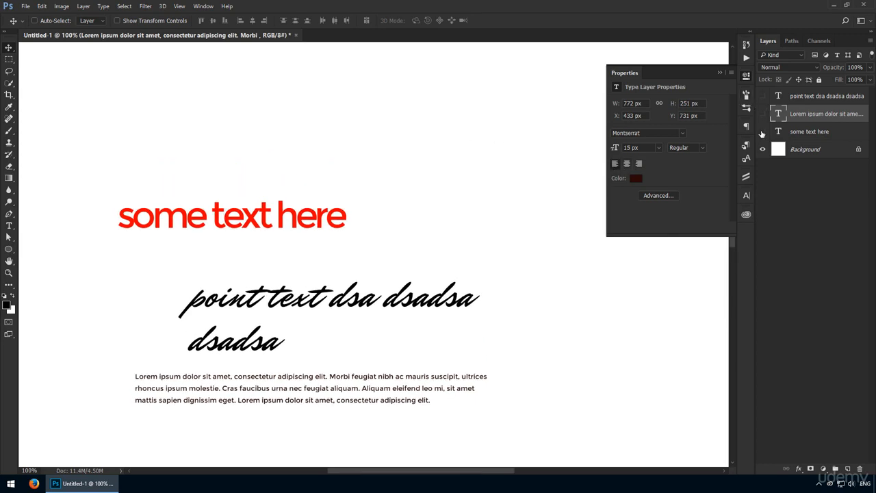
Create a new text layer reading 'My Title Right Here' and commit it
click(304, 219)
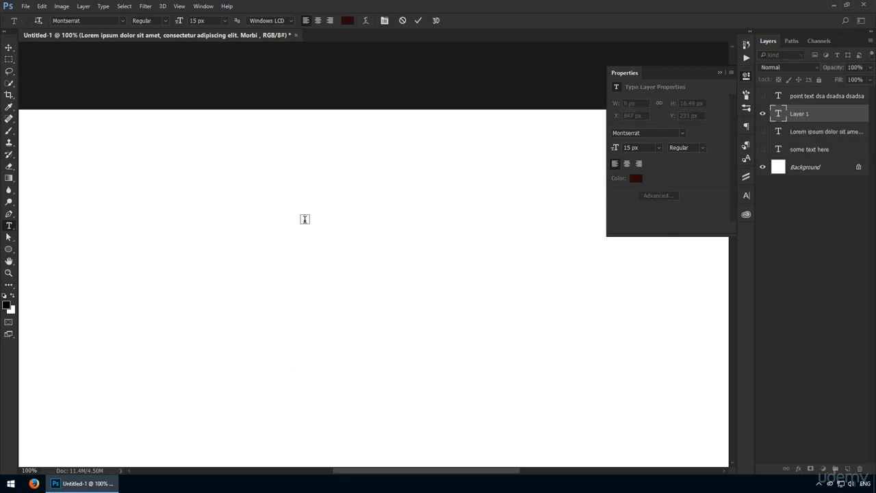
text(My Title)
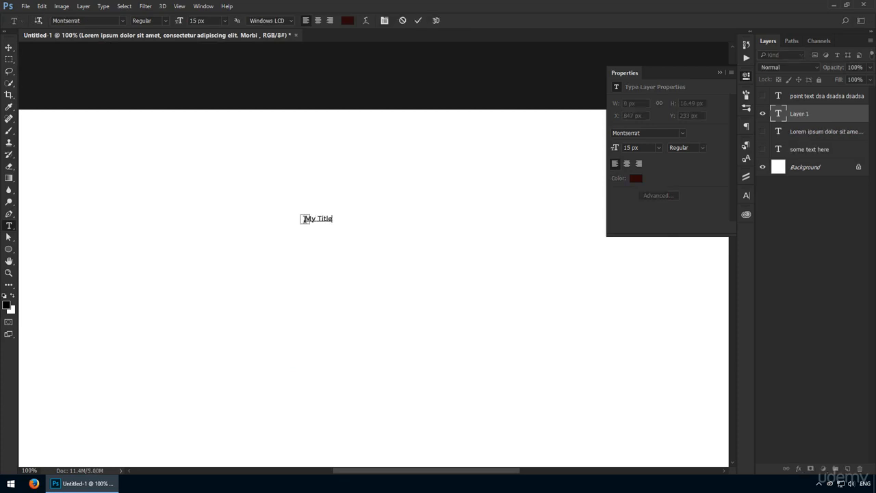
text(Right H)
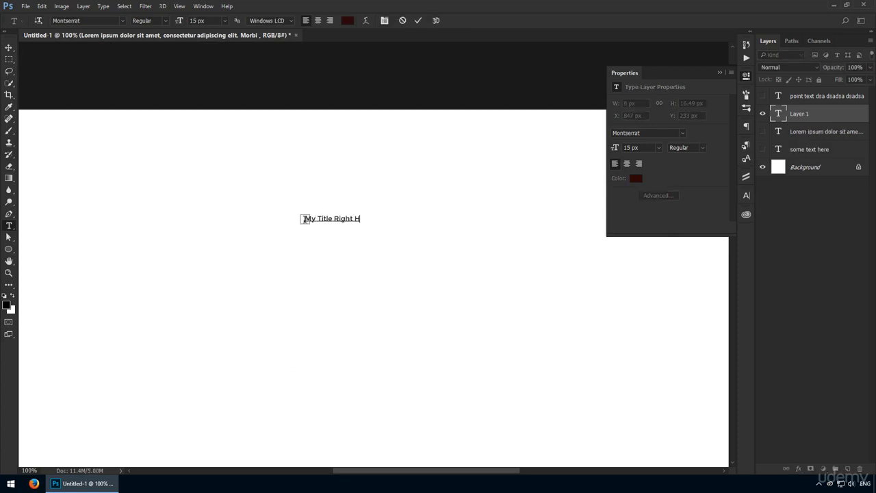
key(ctrl+a)
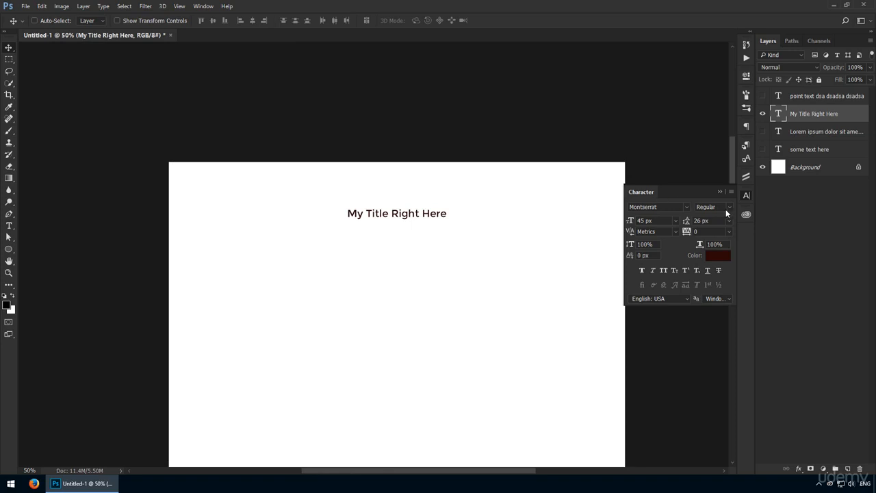
Switch the title to the Black weight in the Agency FB font
click(711, 207)
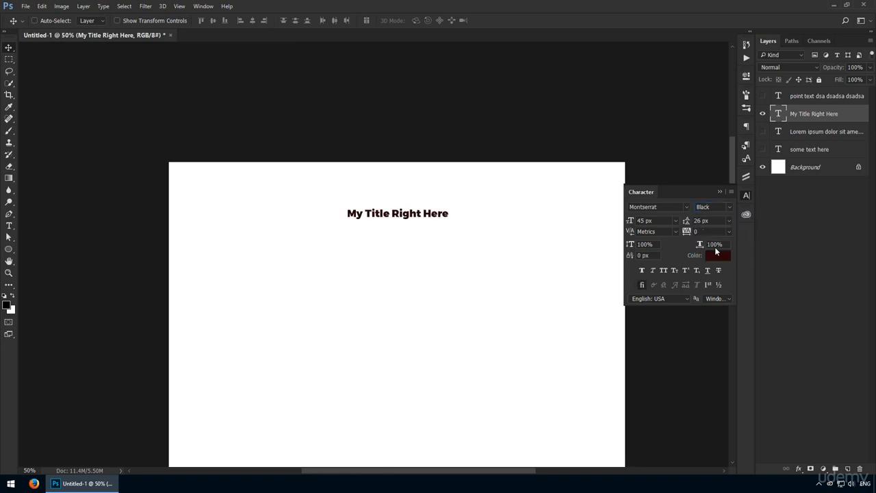
click(9, 226)
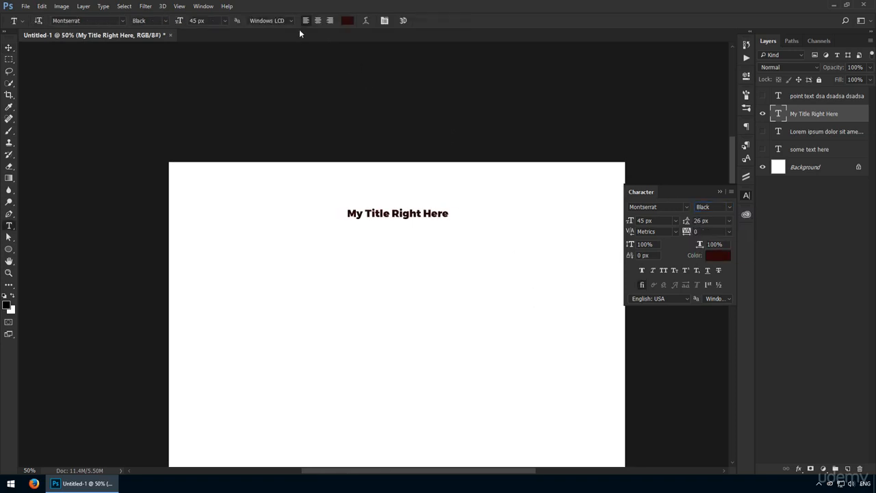
click(9, 48)
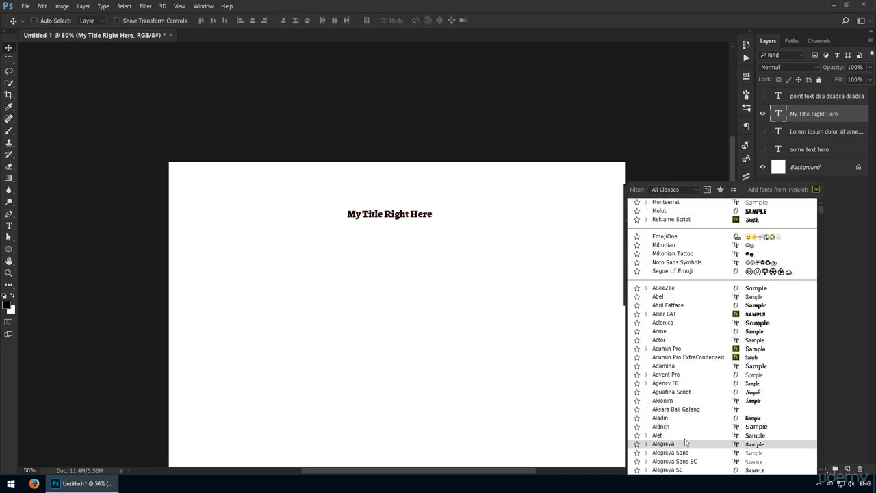
click(688, 357)
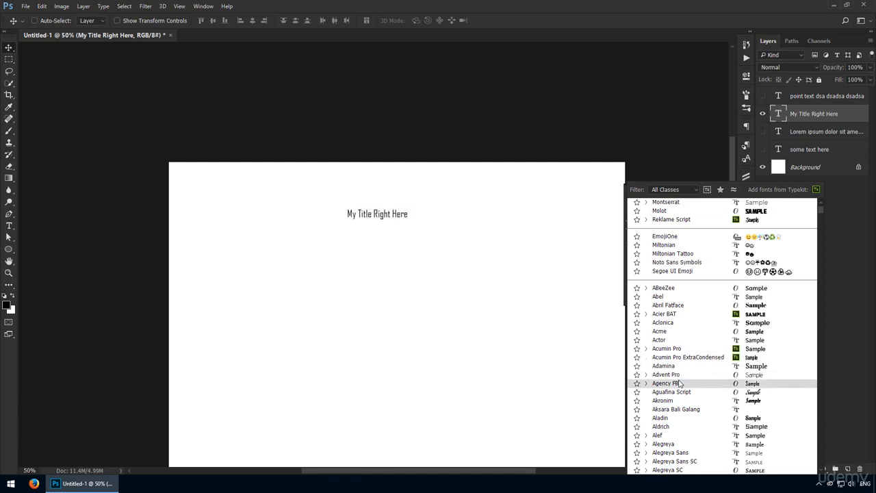
click(666, 384)
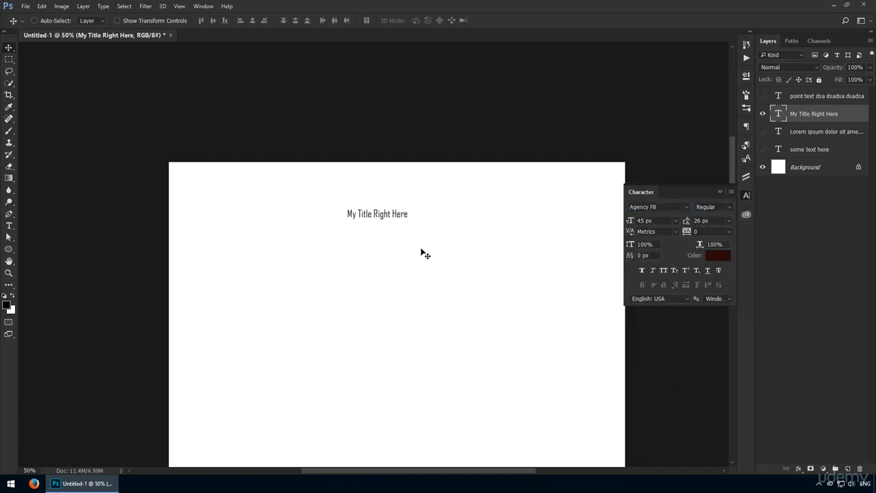
mouse_move(431, 300)
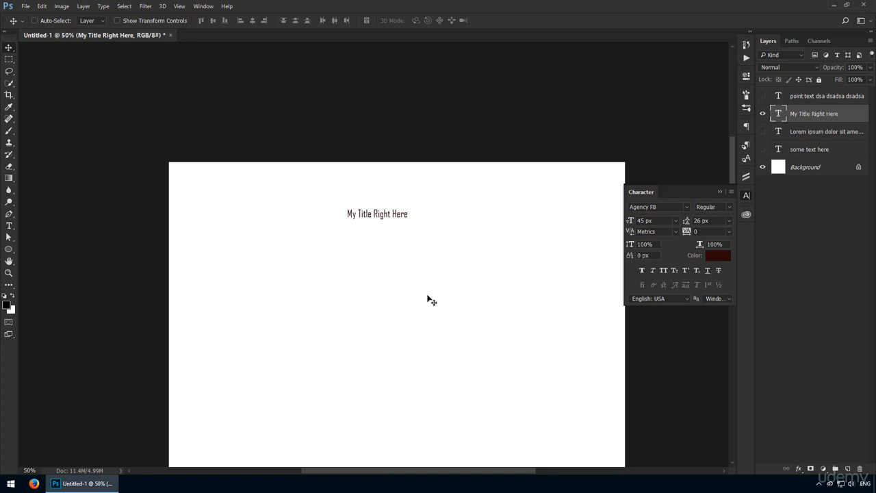
click(9, 273)
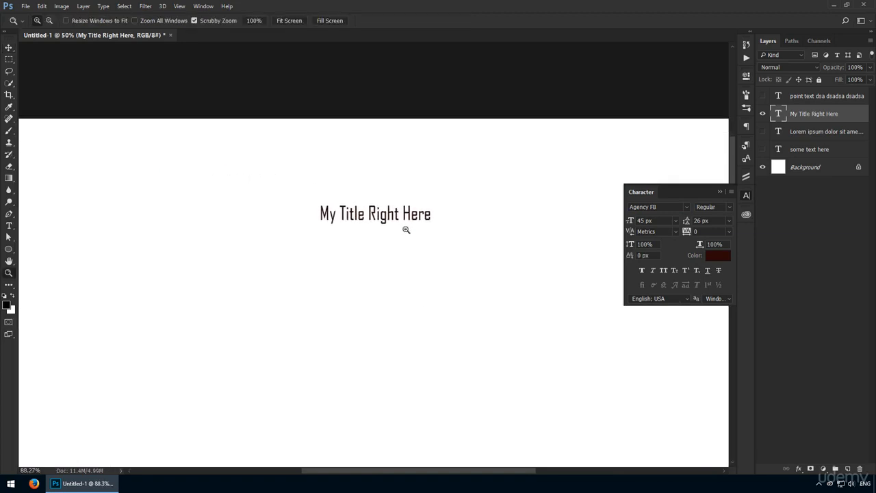
click(9, 48)
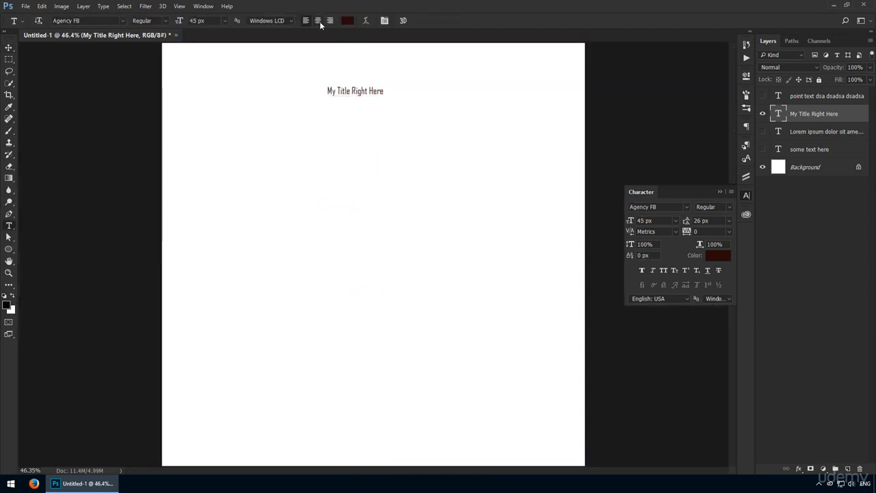
Centre the title and enlarge it to 85 px
click(306, 21)
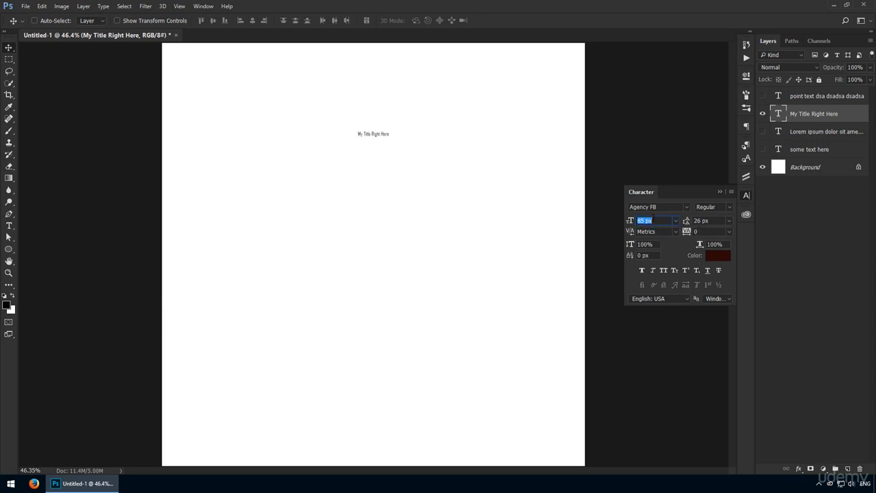
click(657, 206)
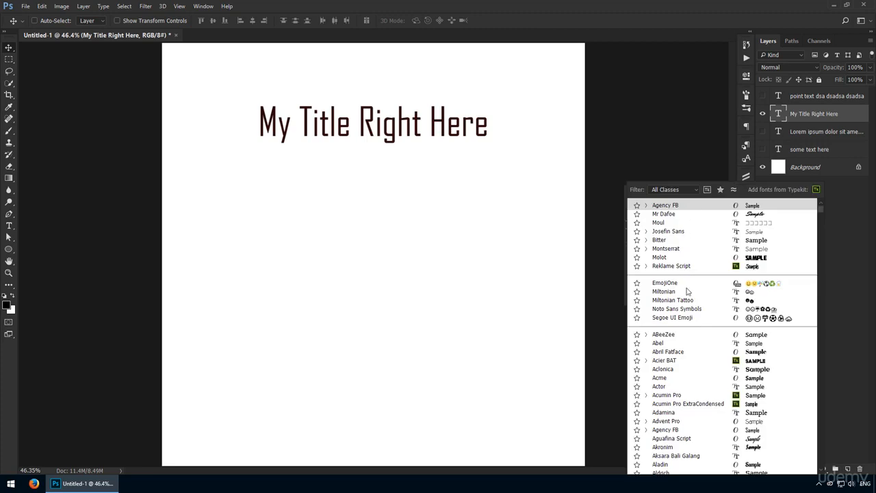
click(664, 412)
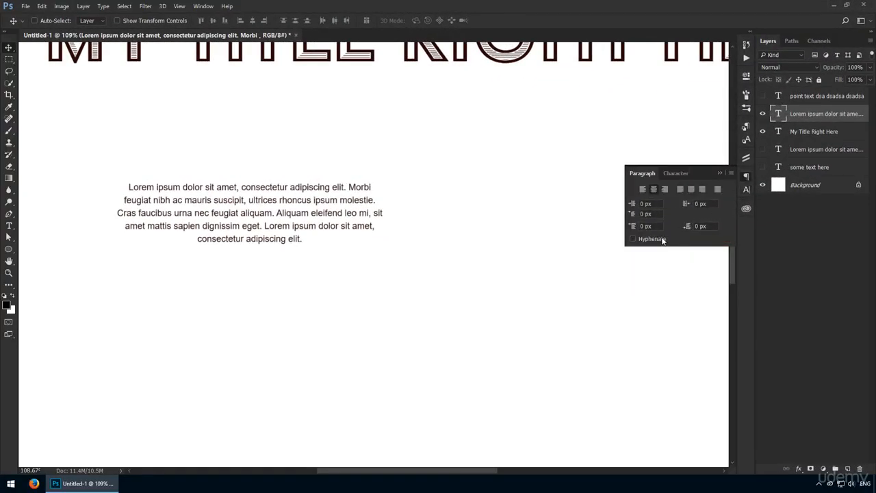
Turn Hyphenate on for the centred Lorem ipsum paragraph, then off again
click(632, 238)
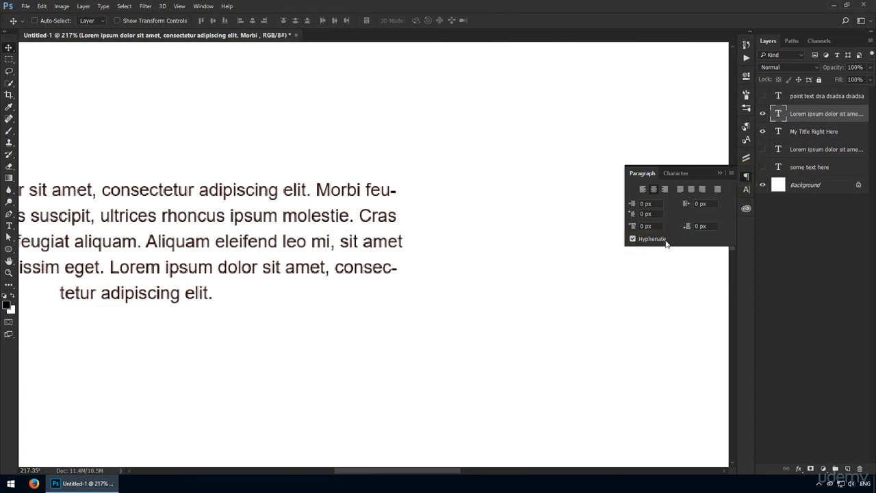
click(632, 238)
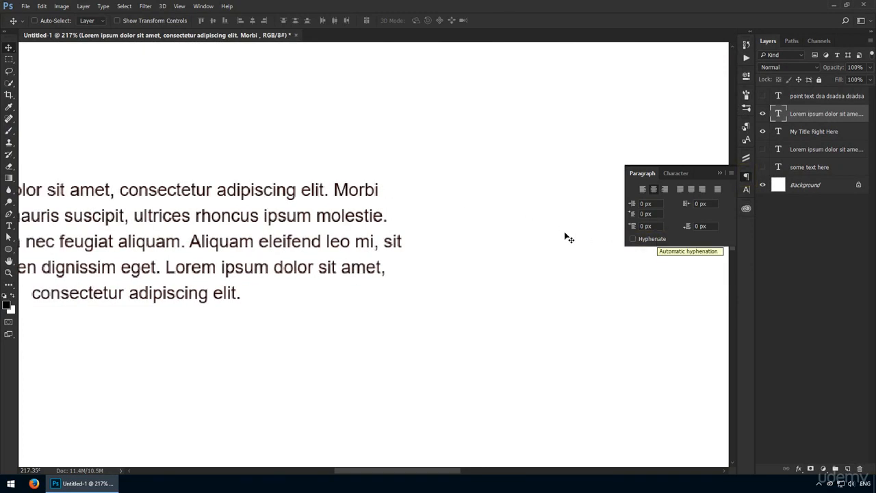